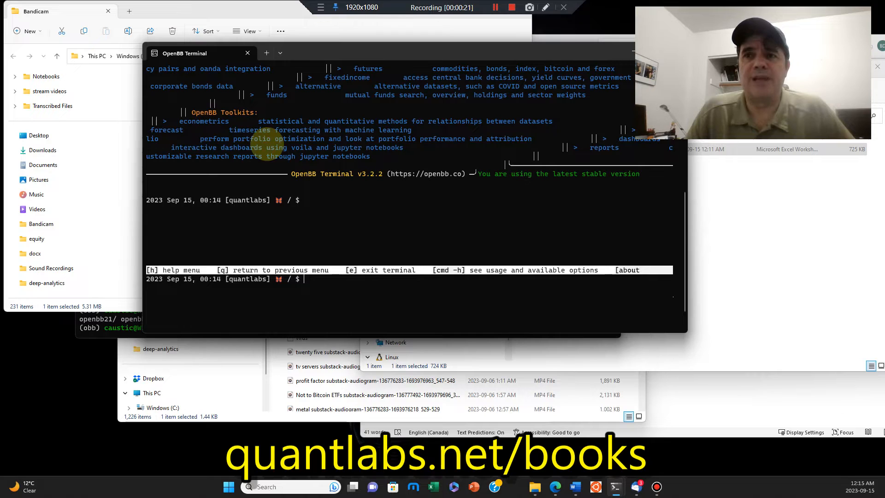
{"action": "mouse_move", "coordinate": [368, 178]}
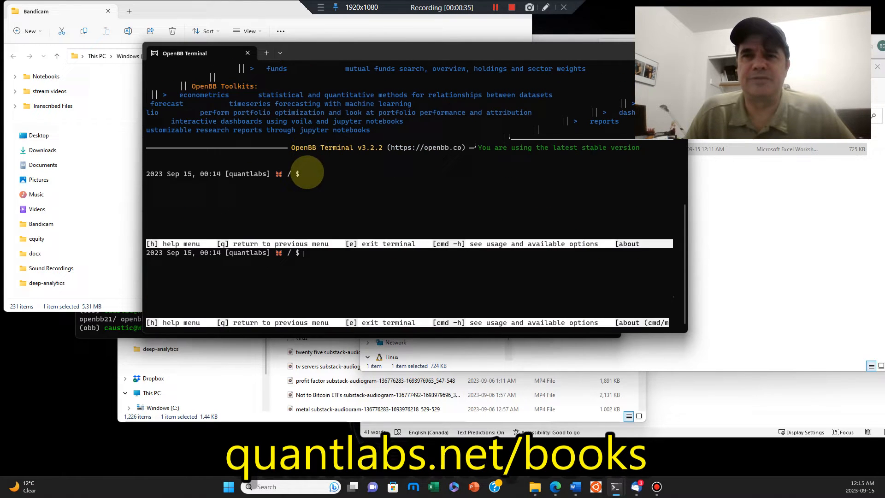
{"action": "mouse_move", "coordinate": [313, 256]}
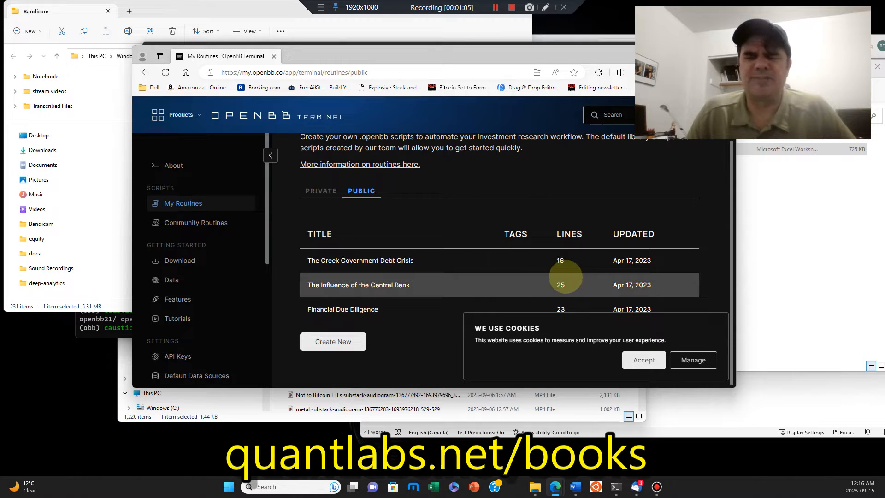
{"action": "mouse_move", "coordinate": [517, 260]}
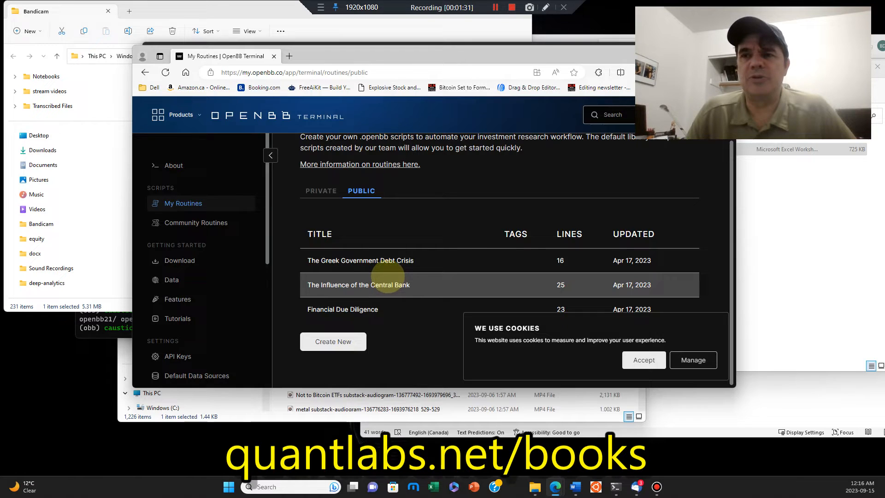
Open The Influence of the Central Bank routine, review its script, and download the .openbb file.
{"action": "left_click", "coordinate": [358, 284]}
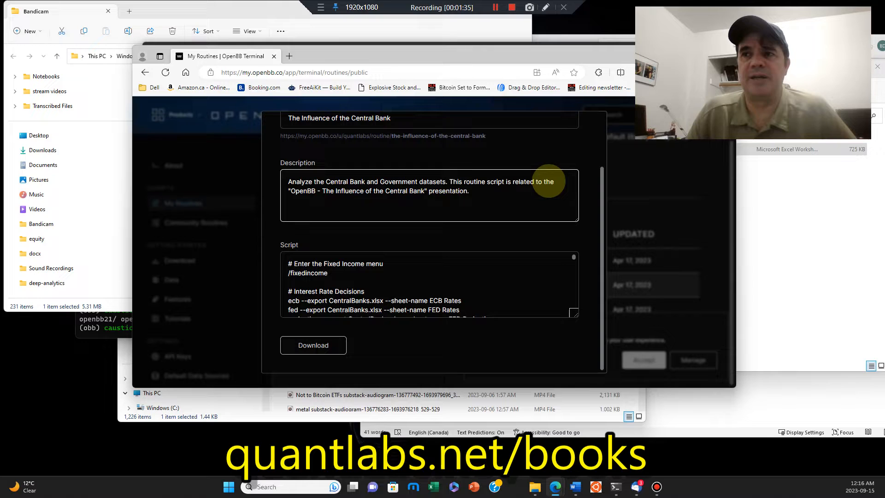
{"action": "mouse_move", "coordinate": [388, 201]}
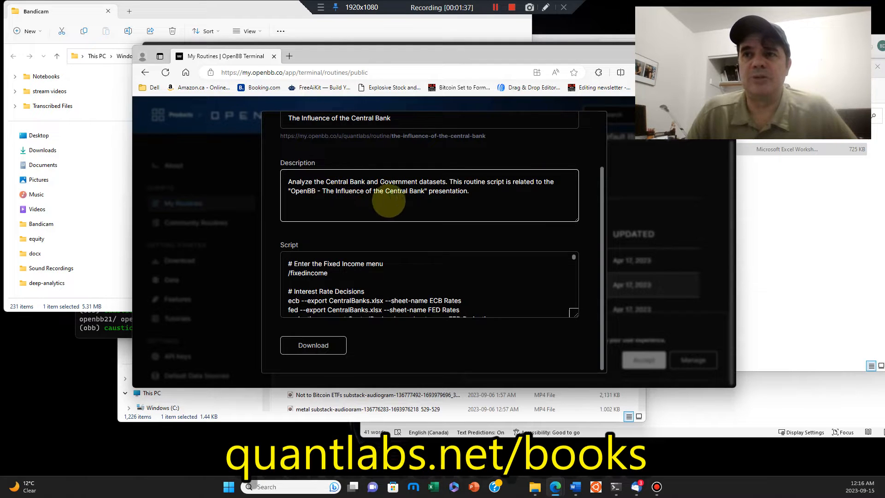
{"action": "scroll", "scroll_direction": "down", "scroll_amount": 3}
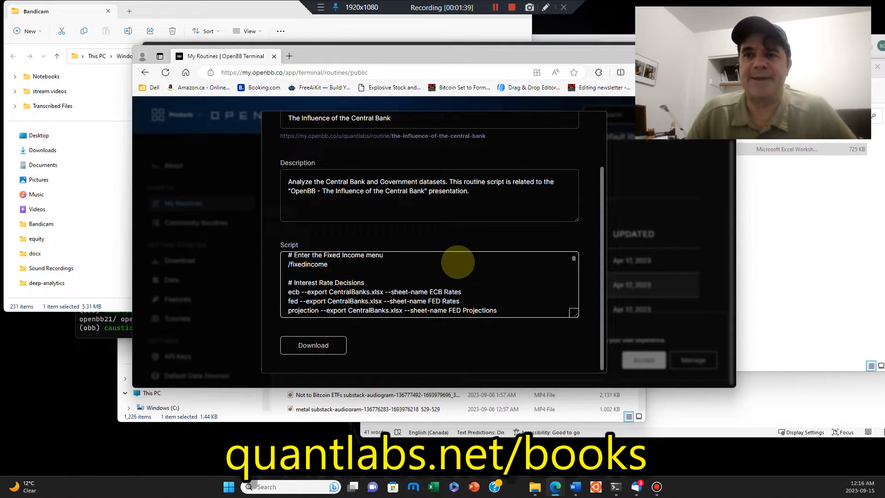
{"action": "scroll", "scroll_direction": "down", "scroll_amount": 3}
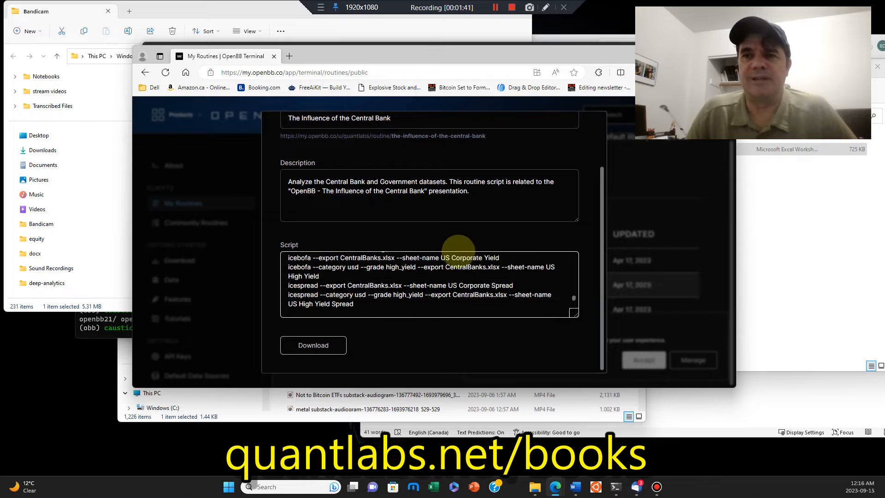
{"action": "scroll", "scroll_direction": "down", "scroll_amount": 3}
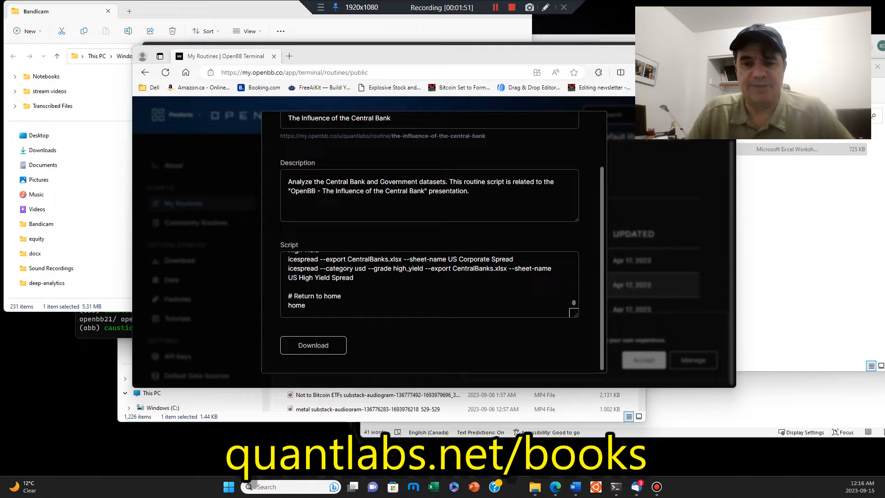
{"action": "left_click", "coordinate": [313, 344]}
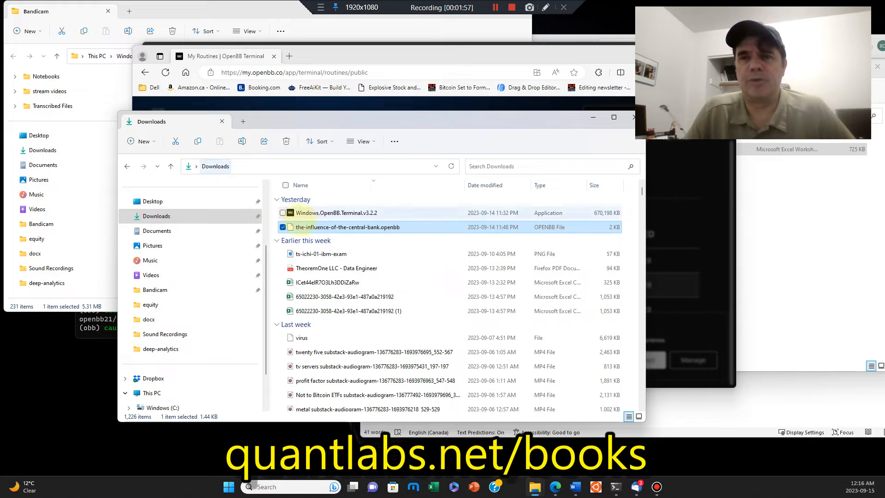
{"action": "mouse_move", "coordinate": [347, 227]}
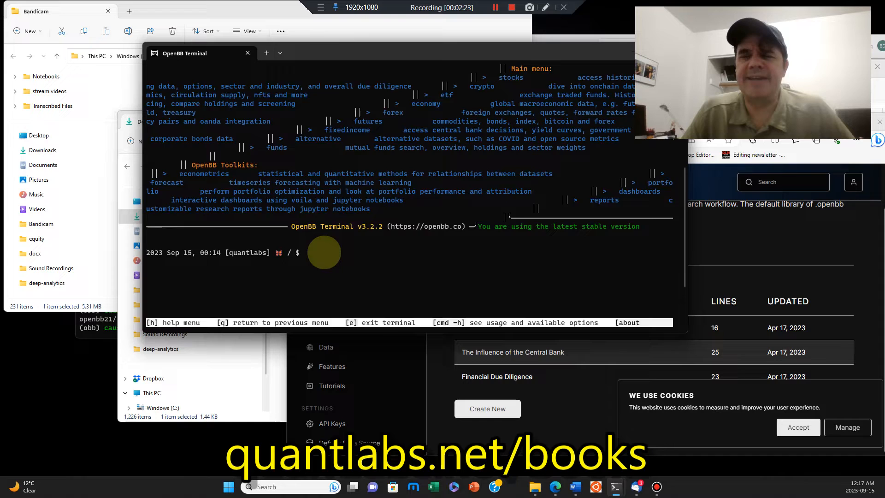
Run exe without a file, then start the built-in example routine with exe --example.
{"action": "type", "text": "exe"}
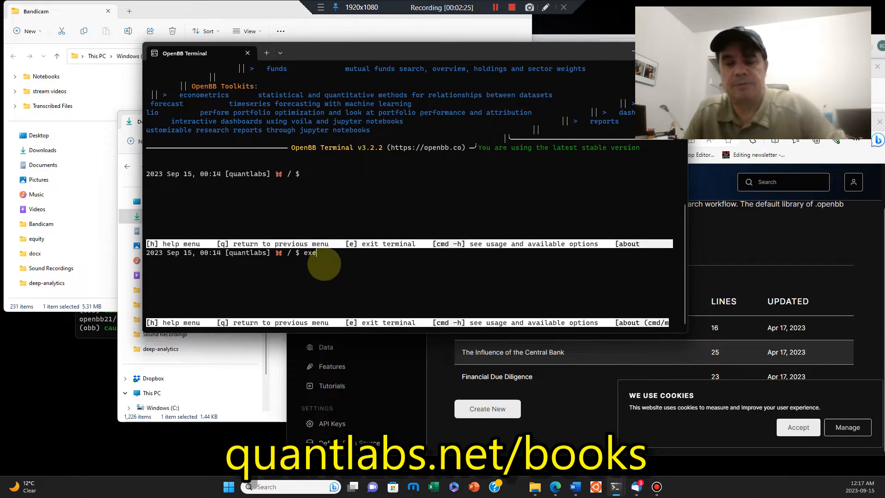
{"action": "key", "text": "Return"}
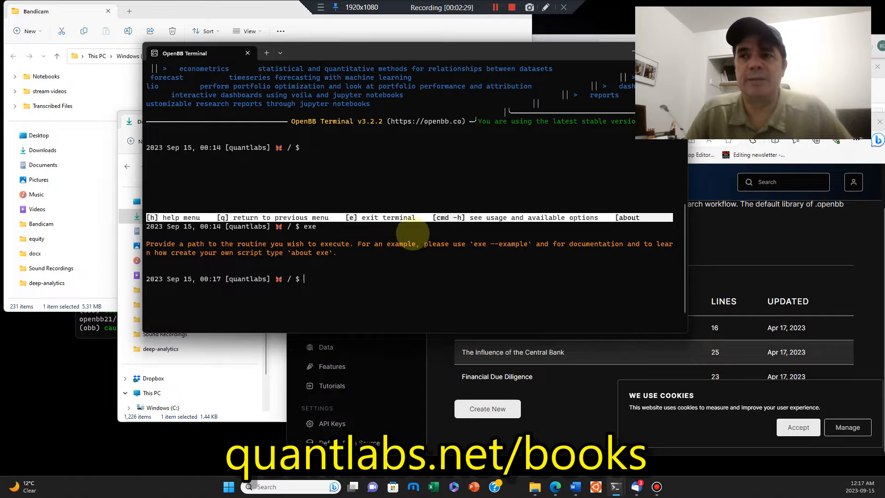
{"action": "mouse_move", "coordinate": [409, 258]}
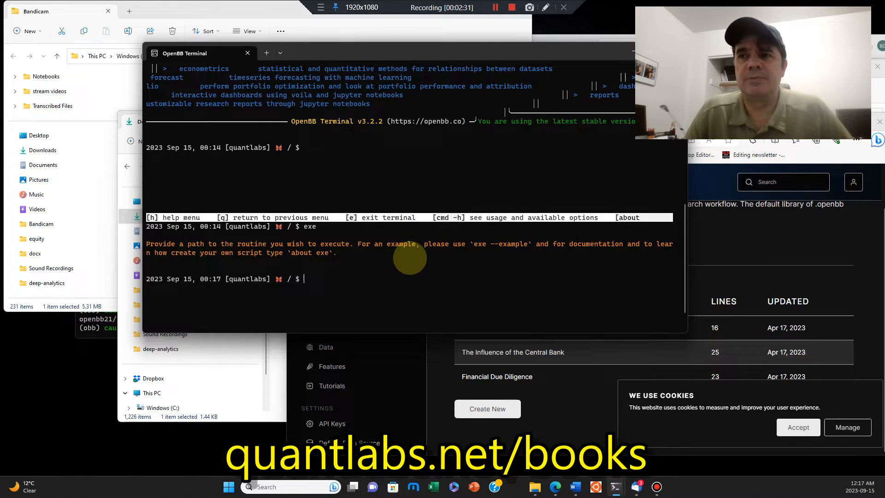
{"action": "type", "text": "exe --example"}
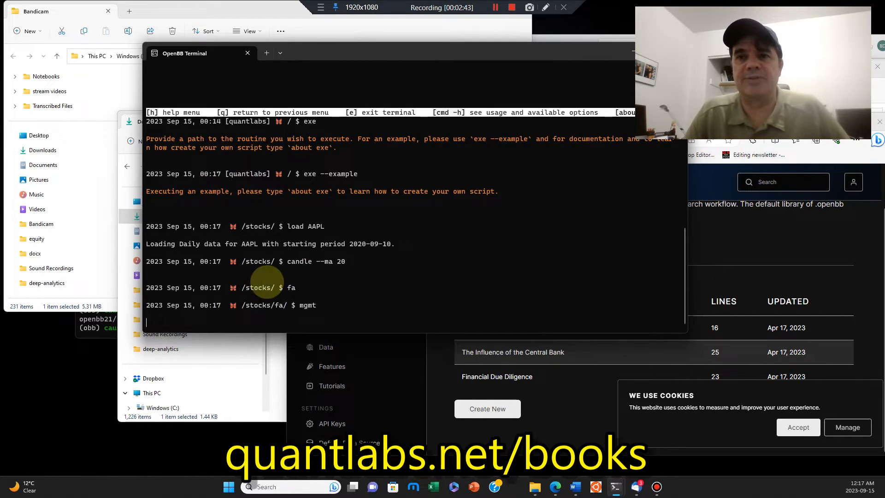
View the example's AAPL candlestick chart with its 20-day moving average.
{"action": "type", "text": "pt"}
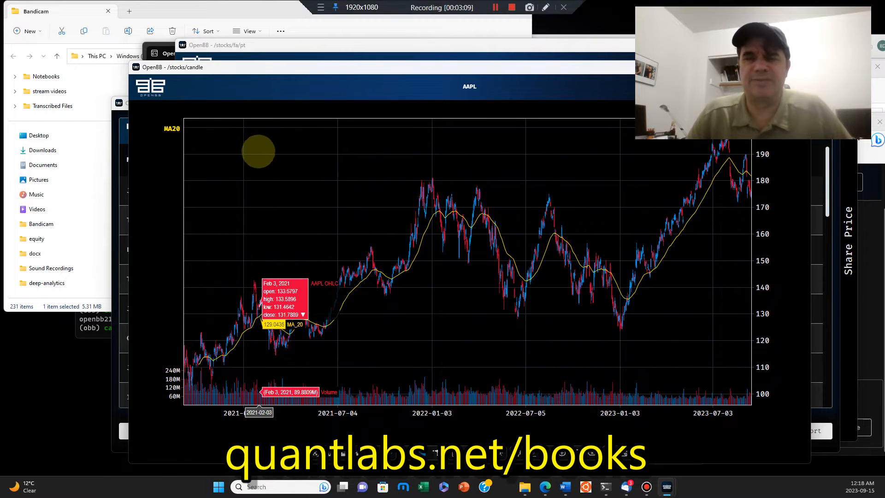
{"action": "mouse_move", "coordinate": [591, 232]}
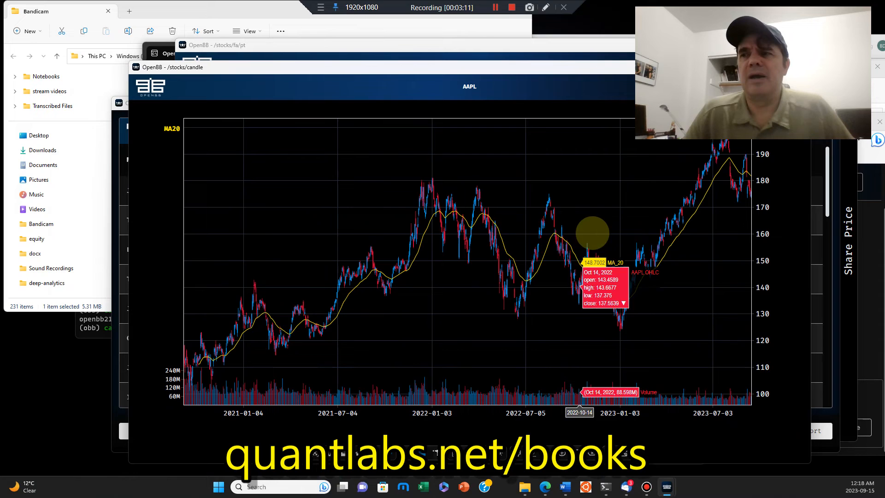
{"action": "mouse_move", "coordinate": [387, 280]}
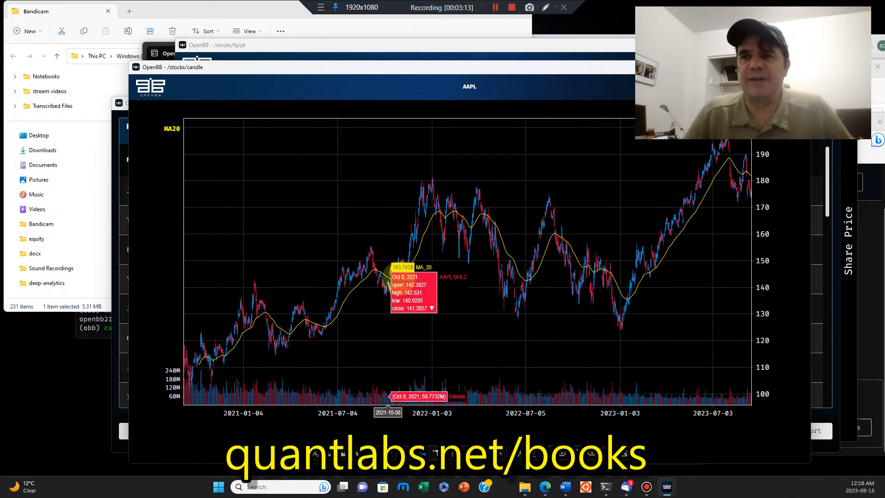
{"action": "mouse_move", "coordinate": [731, 169]}
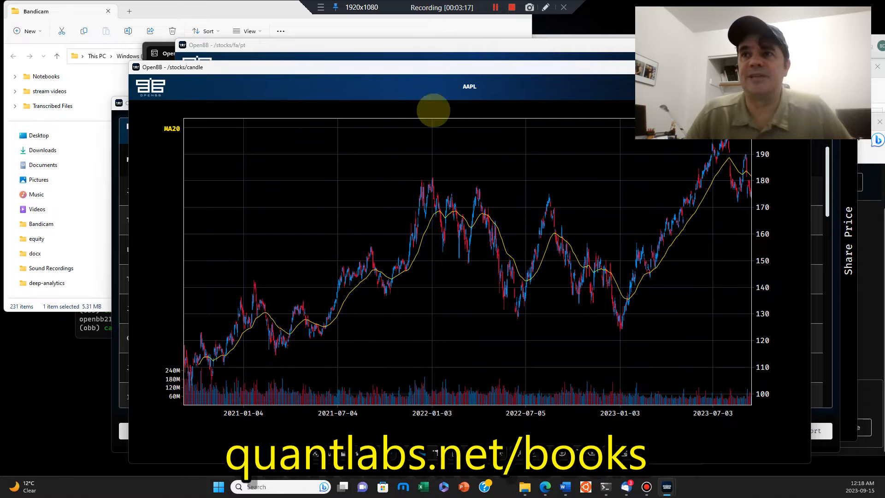
{"action": "mouse_move", "coordinate": [658, 251]}
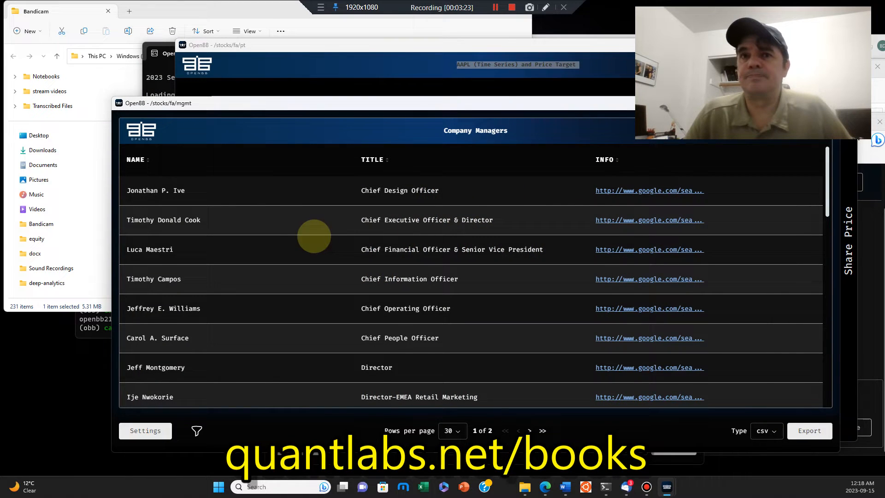
Scroll through AAPL's managers, price-target chart and annual earnings estimates table.
{"action": "scroll", "scroll_direction": "down", "scroll_amount": 3}
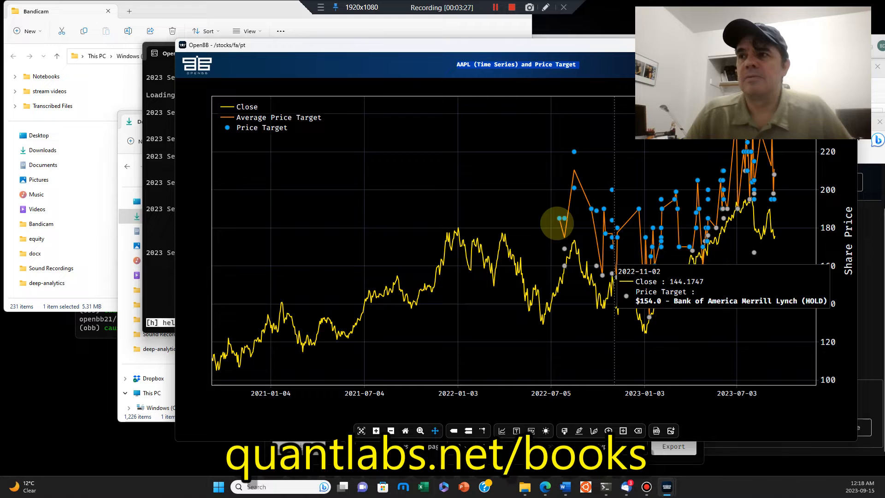
{"action": "mouse_move", "coordinate": [698, 154]}
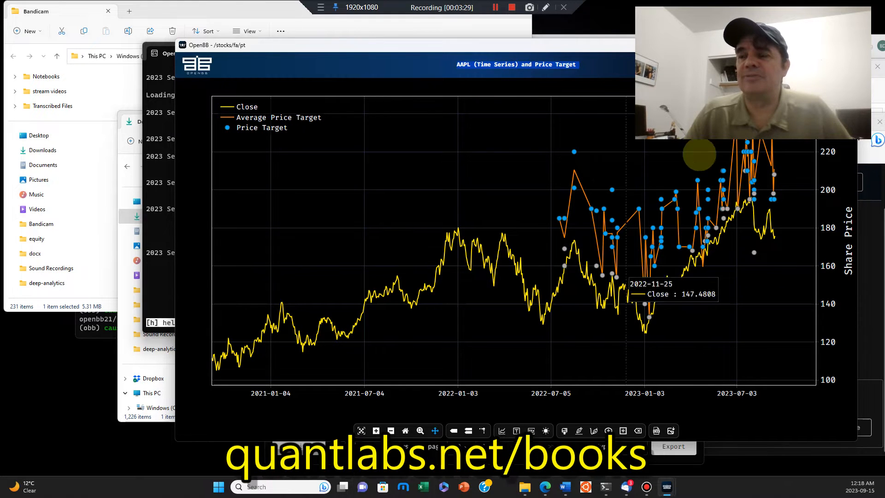
{"action": "mouse_move", "coordinate": [663, 229]}
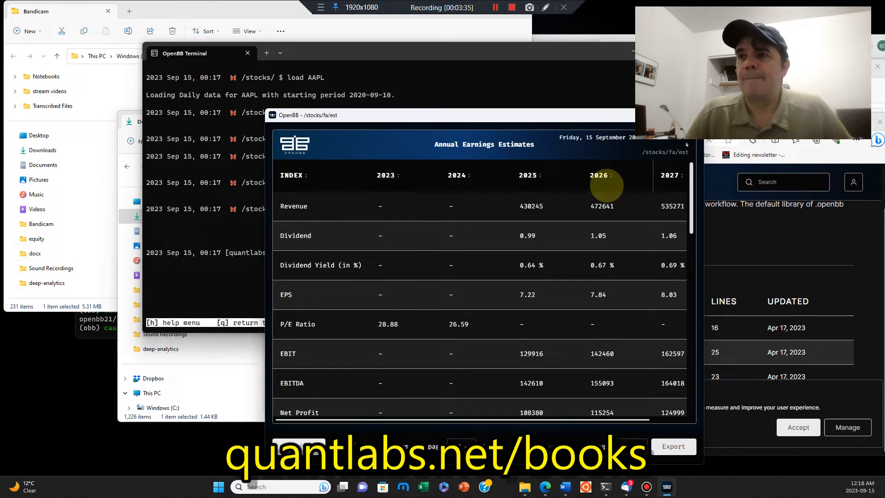
{"action": "scroll", "scroll_direction": "down", "scroll_amount": 3}
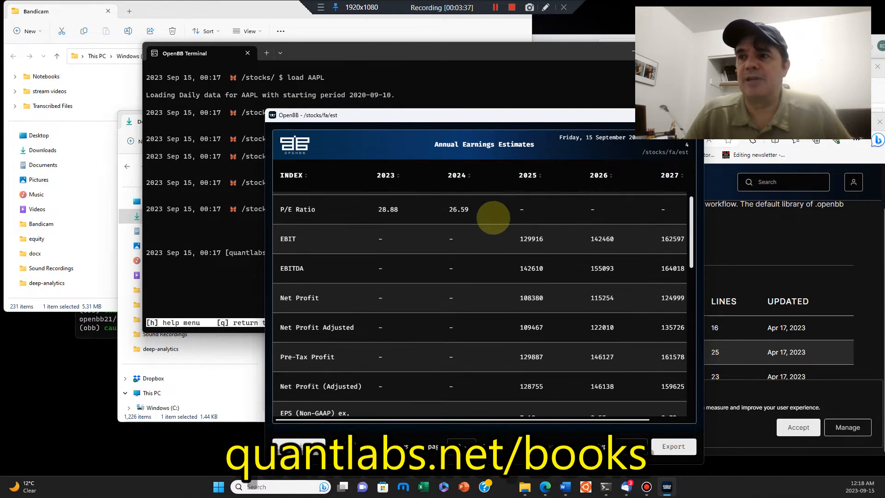
{"action": "scroll", "scroll_direction": "down", "scroll_amount": 3}
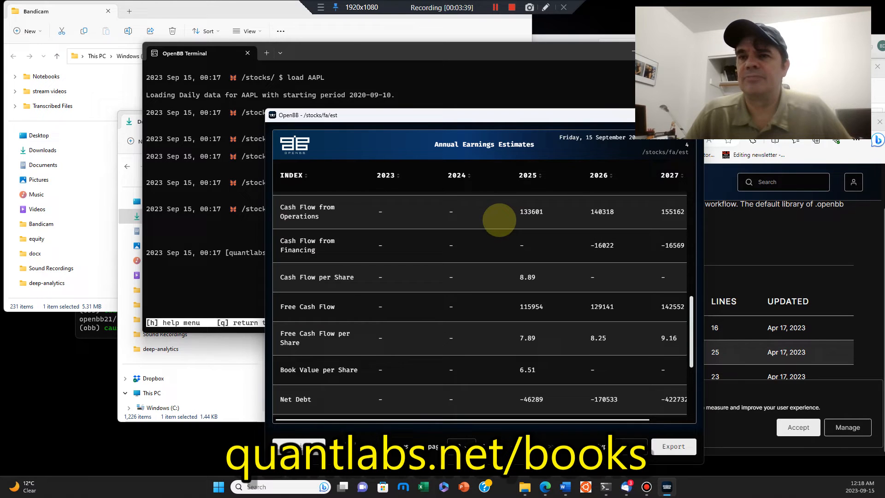
{"action": "scroll", "scroll_direction": "up", "scroll_amount": 3}
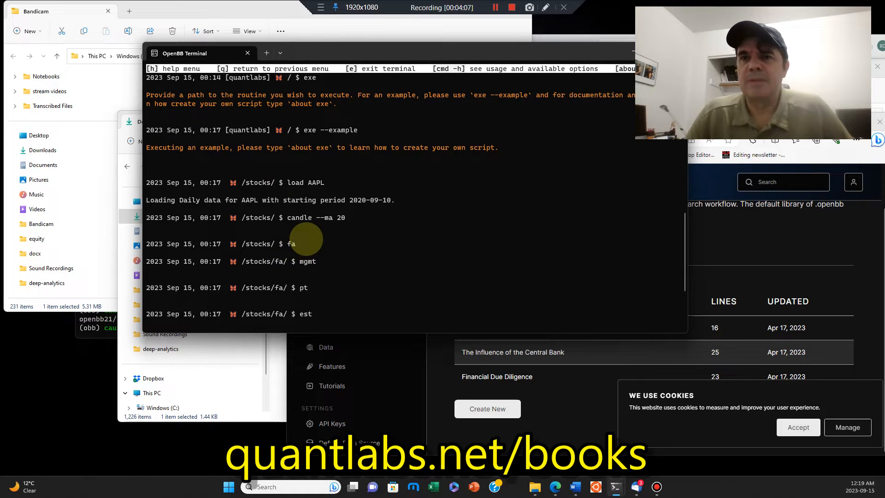
{"action": "mouse_move", "coordinate": [292, 267]}
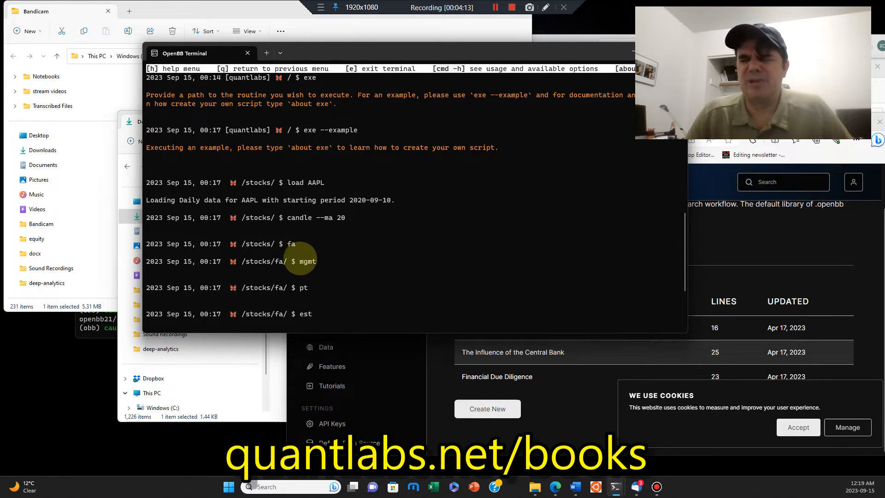
{"action": "mouse_move", "coordinate": [525, 253]}
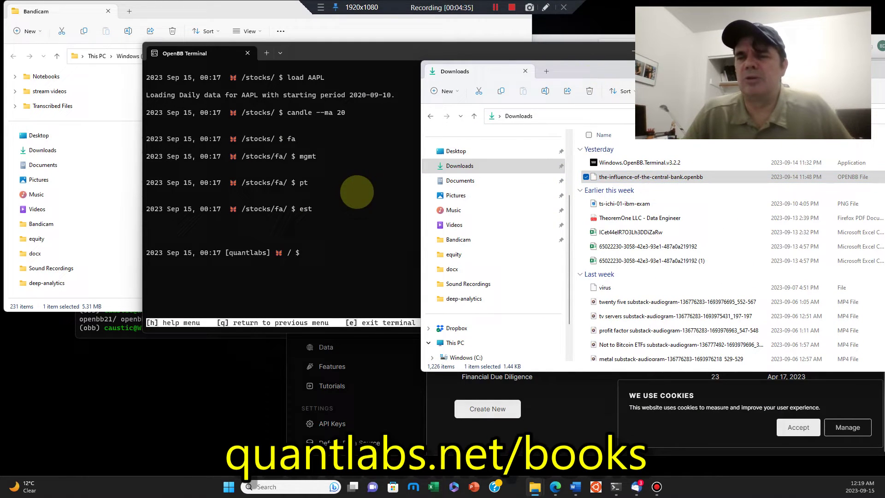
Enter exe --file with the central bank .openbb routine path at the prompt.
{"action": "type", "text": "exe"}
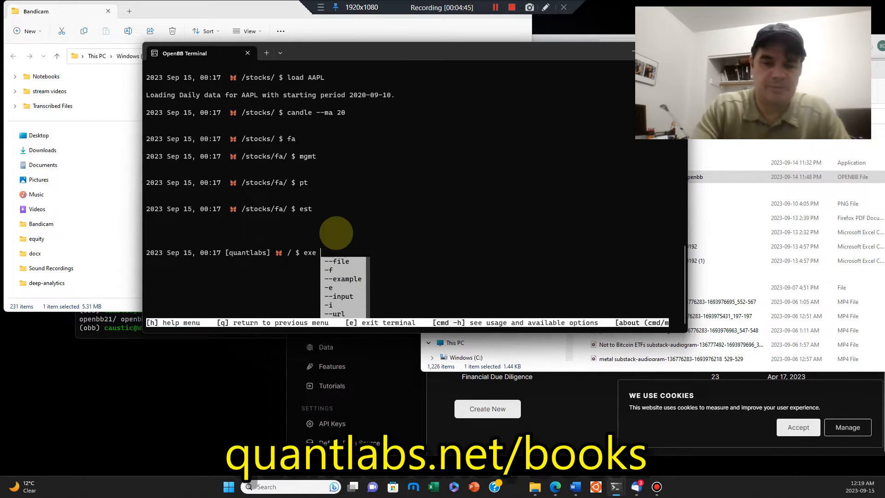
{"action": "type", "text": "--file C:\\Users\\feedb\\Downloads\\the-influence-of-the-central-bank.openbb"}
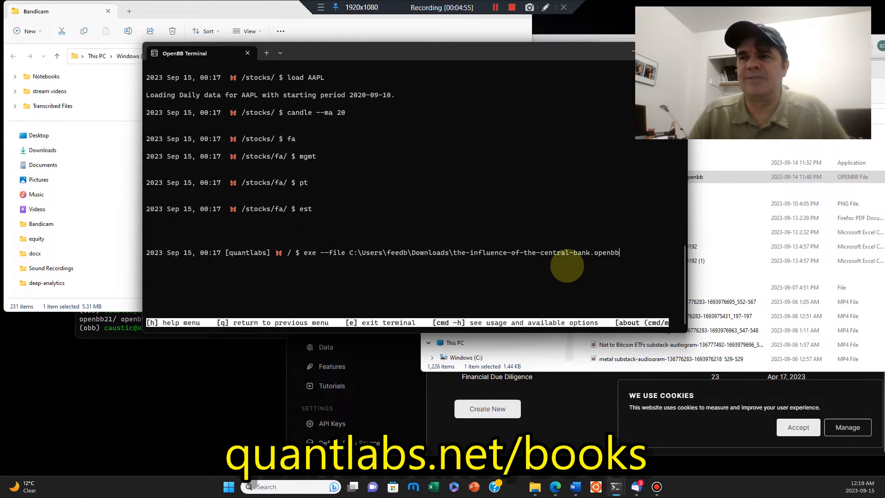
{"action": "mouse_move", "coordinate": [331, 260]}
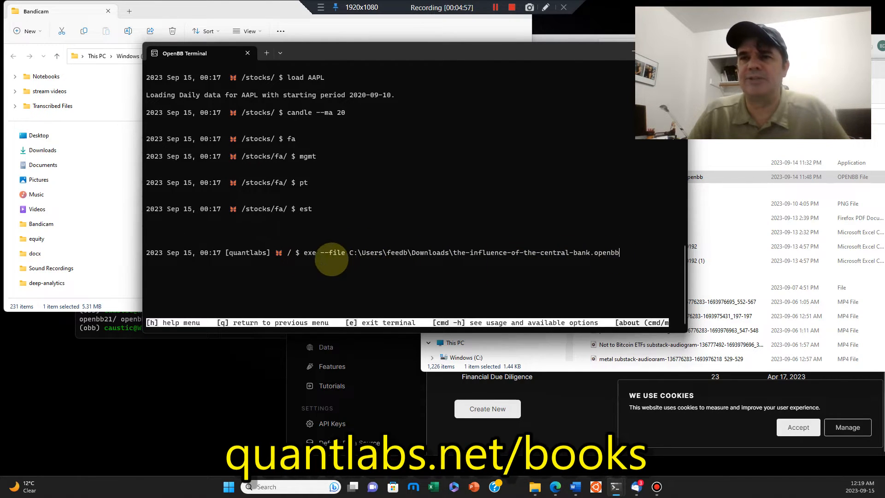
{"action": "mouse_move", "coordinate": [533, 268]}
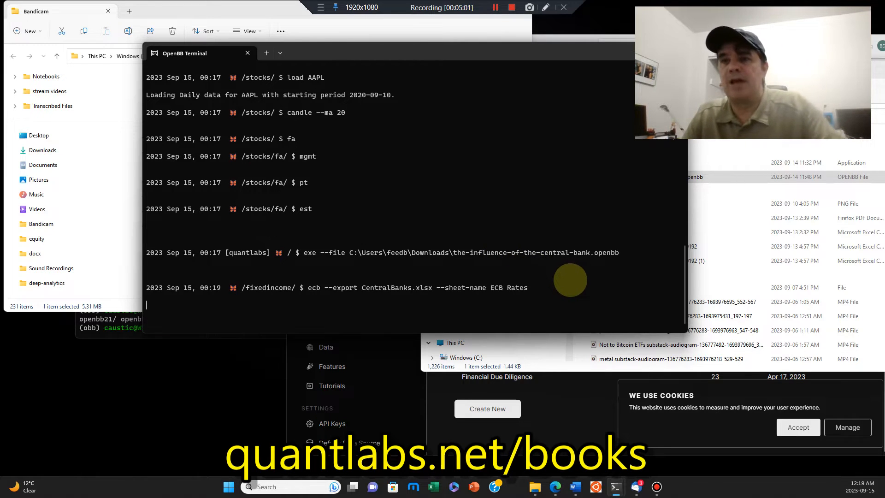
{"action": "mouse_move", "coordinate": [554, 252]}
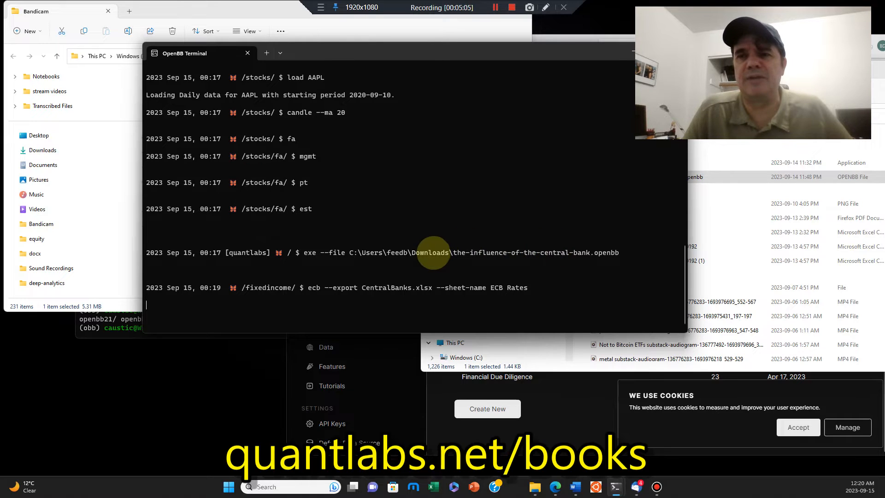
{"action": "mouse_move", "coordinate": [72, 209]}
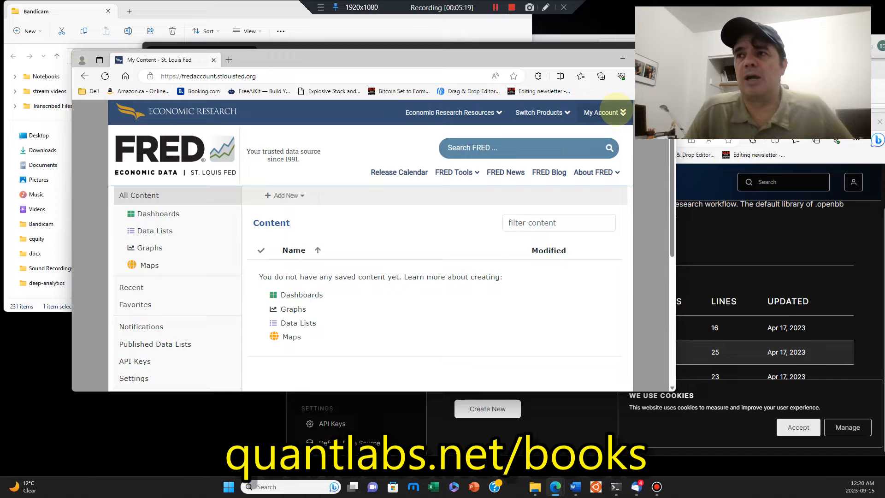
Show the FRED My Account dropdown containing API Keys.
{"action": "left_click", "coordinate": [602, 113]}
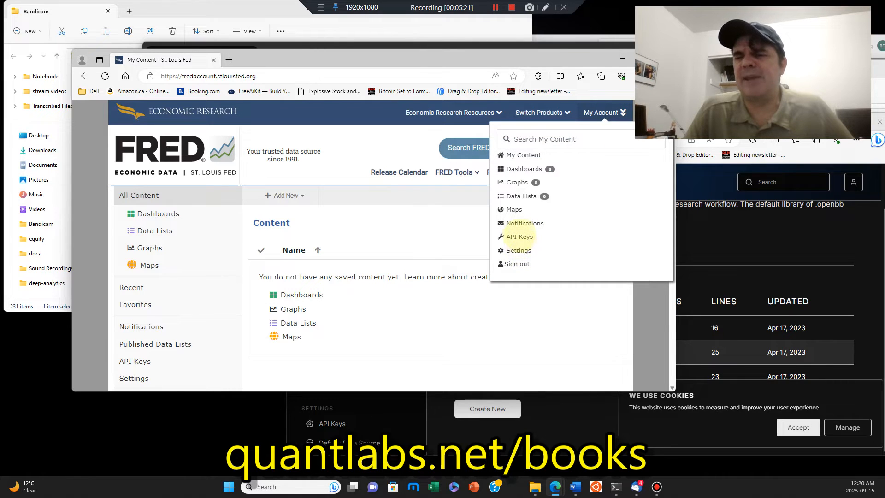
{"action": "mouse_move", "coordinate": [518, 236]}
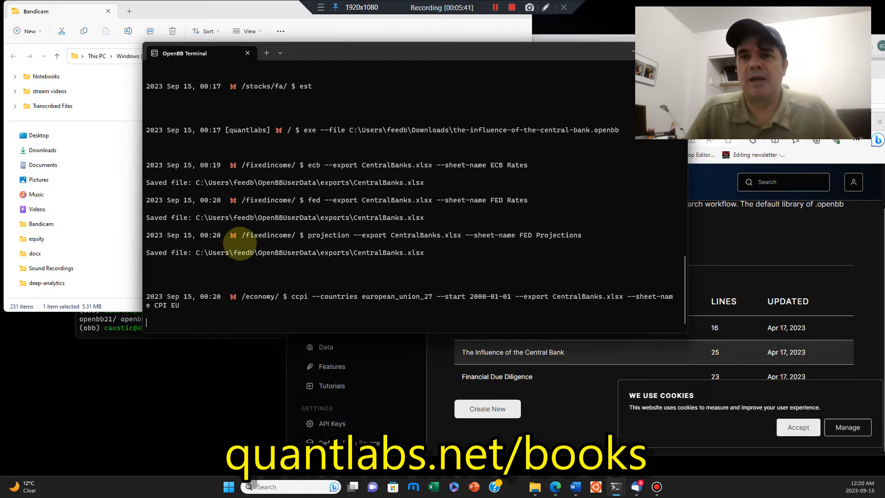
{"action": "mouse_move", "coordinate": [259, 264]}
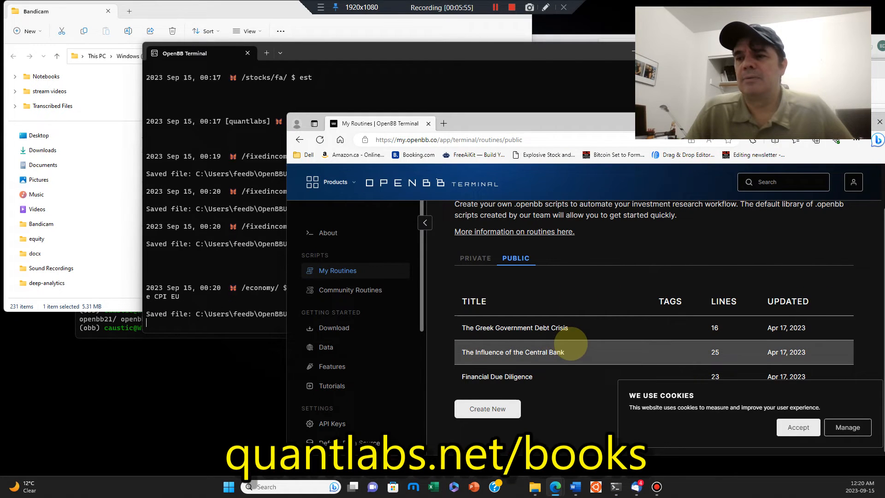
Open the central bank routine's details page and read through its script commands.
{"action": "left_click", "coordinate": [513, 352]}
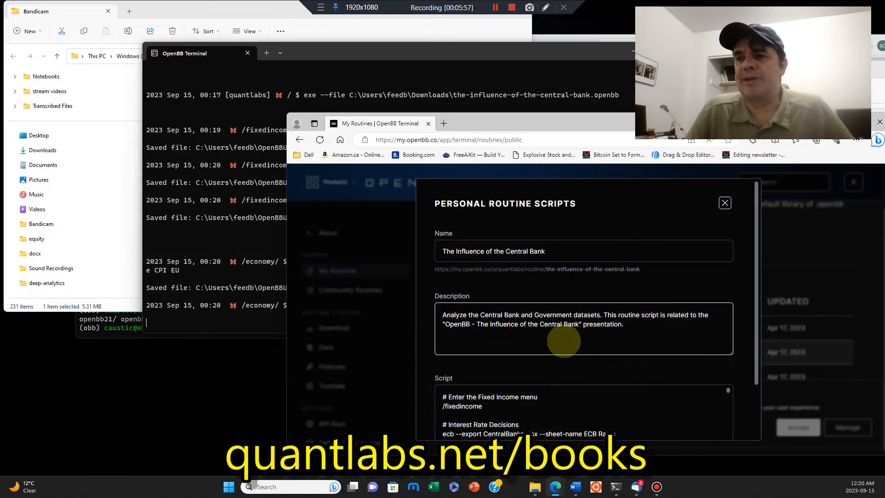
{"action": "scroll", "scroll_direction": "down", "scroll_amount": 3}
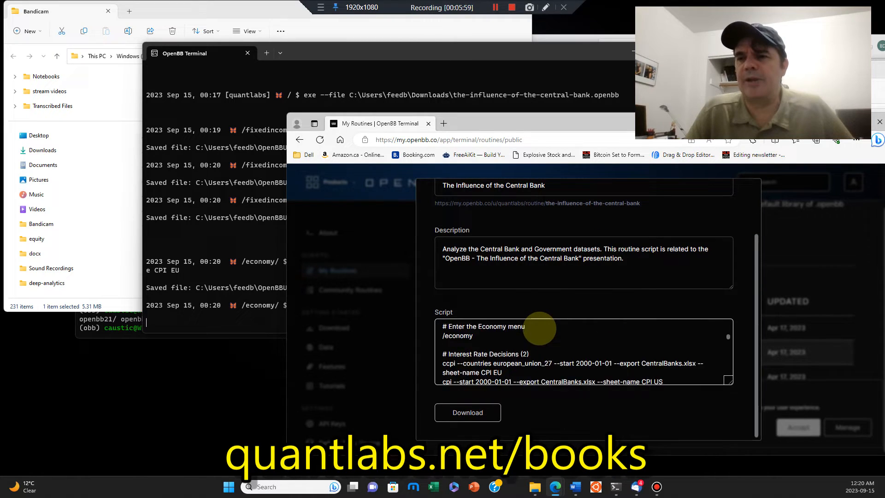
{"action": "scroll", "scroll_direction": "down", "scroll_amount": 3}
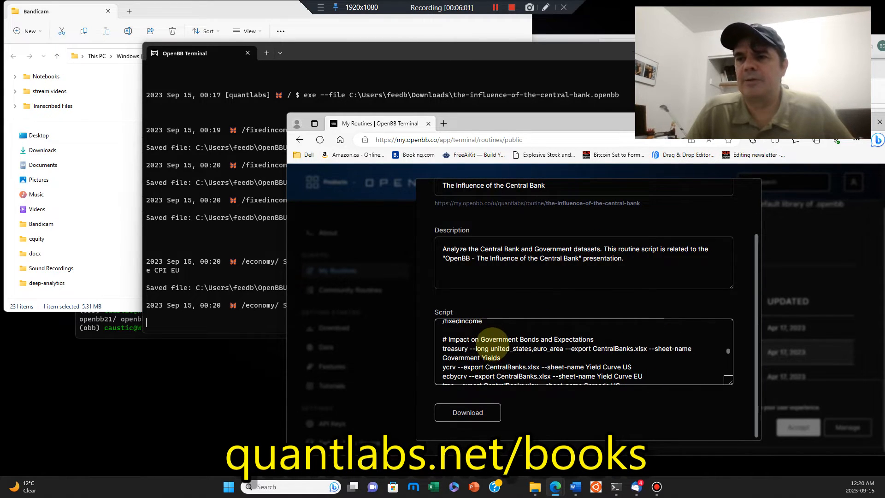
{"action": "scroll", "scroll_direction": "up", "scroll_amount": 3}
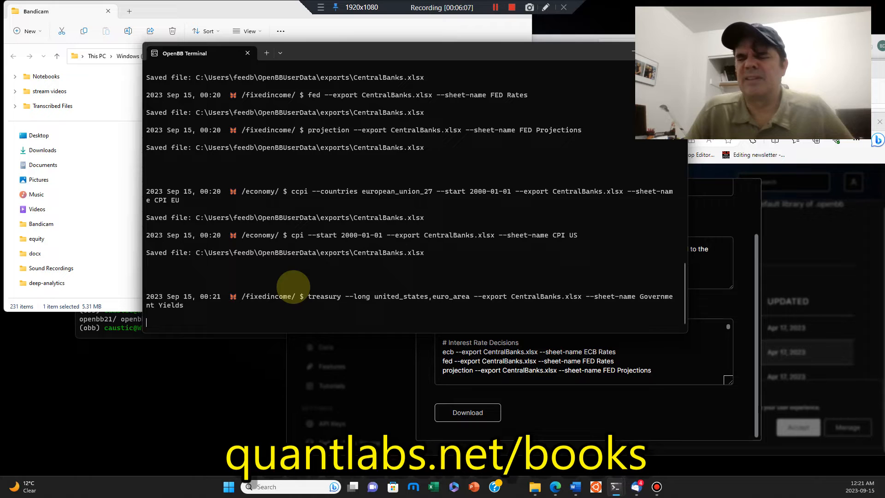
{"action": "mouse_move", "coordinate": [471, 290]}
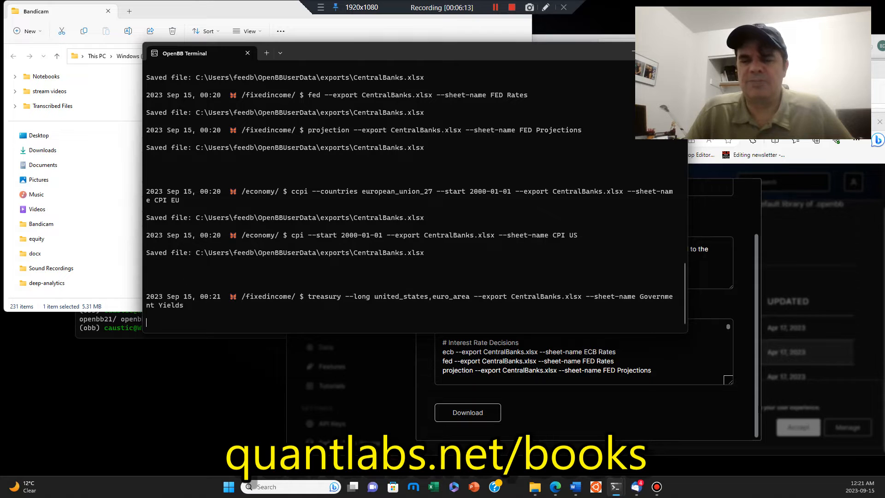
Bring the terminal forward to watch the cpi, treasury and ycrv exports run.
{"action": "left_click", "coordinate": [247, 53]}
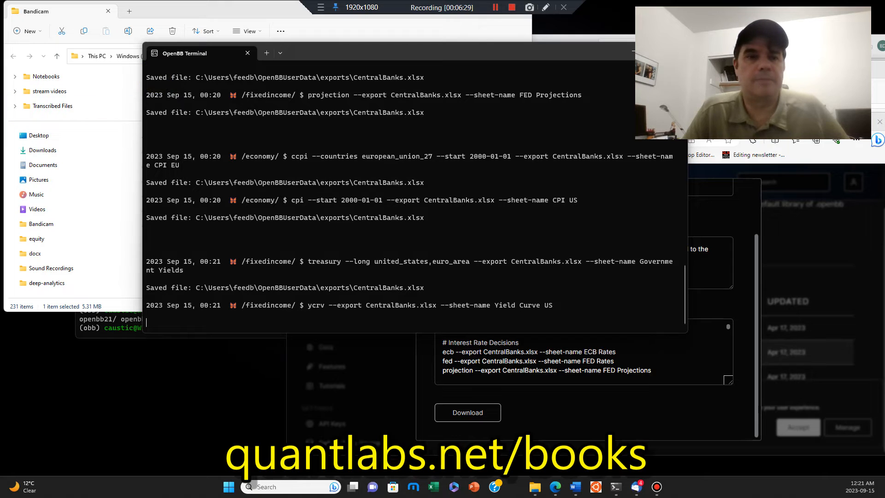
{"action": "left_click", "coordinate": [266, 52]}
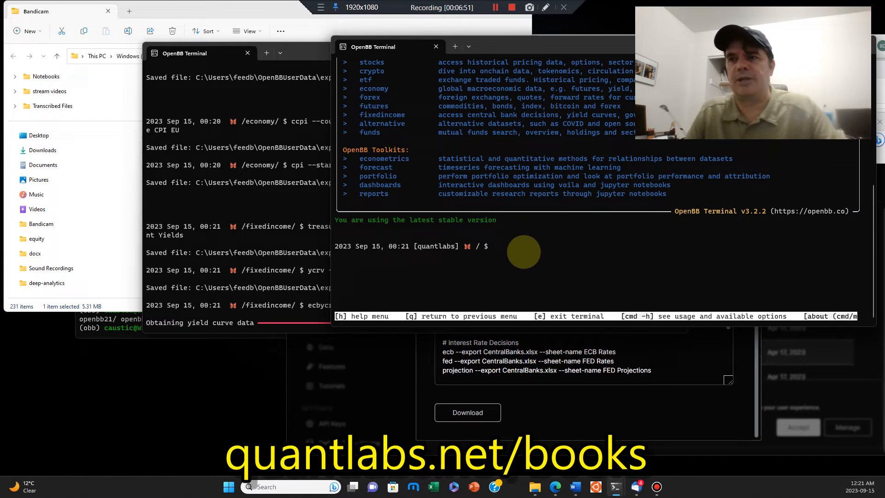
Run the keys command in the second terminal window to list API key status.
{"action": "type", "text": "ke"}
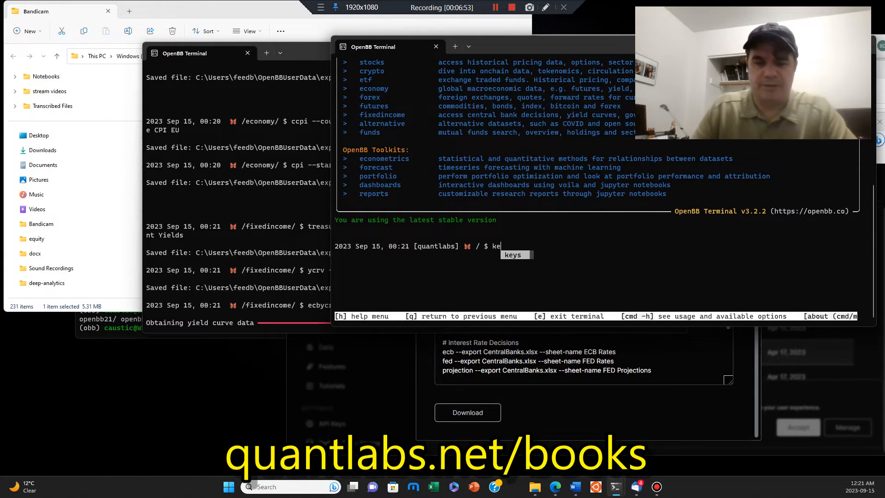
{"action": "key", "text": "Return"}
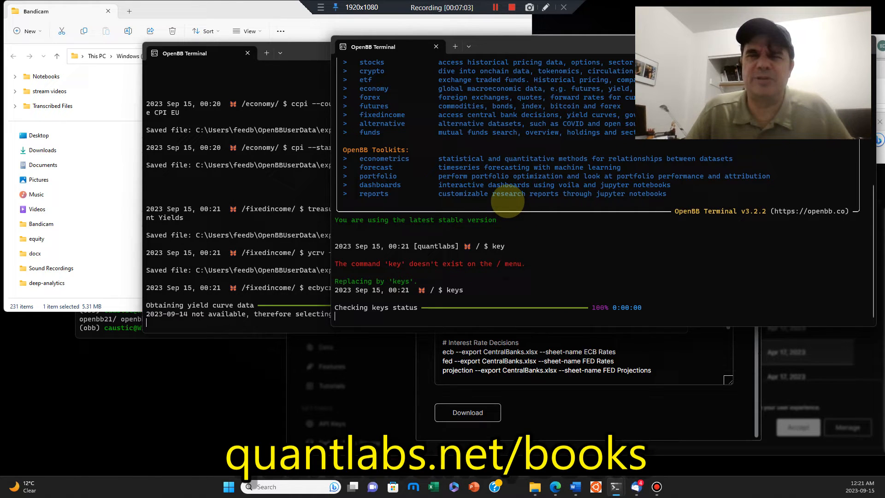
{"action": "key", "text": "Return"}
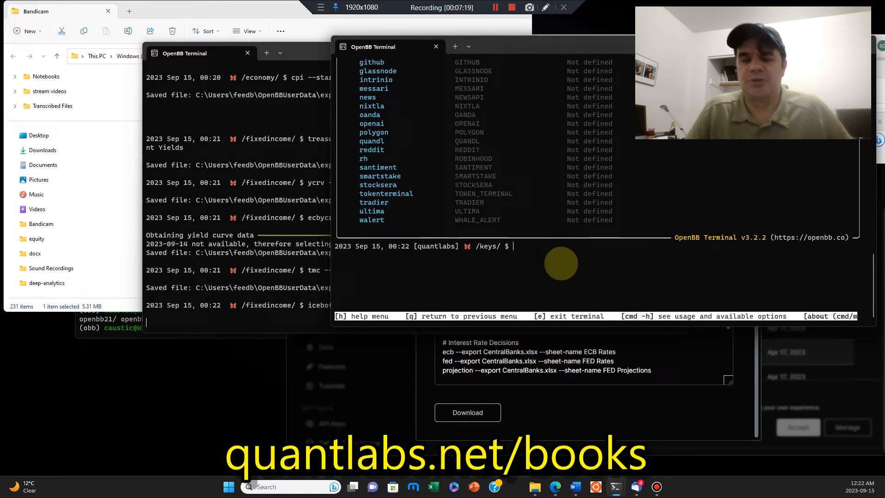
Find the fred entry and confirm its key is defined and passes the test.
{"action": "type", "text": "fred"}
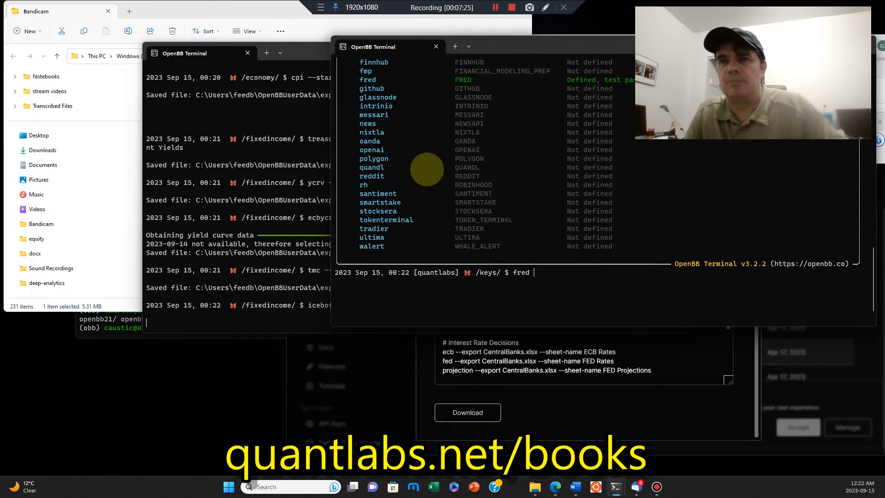
{"action": "scroll", "scroll_direction": "up", "scroll_amount": 3}
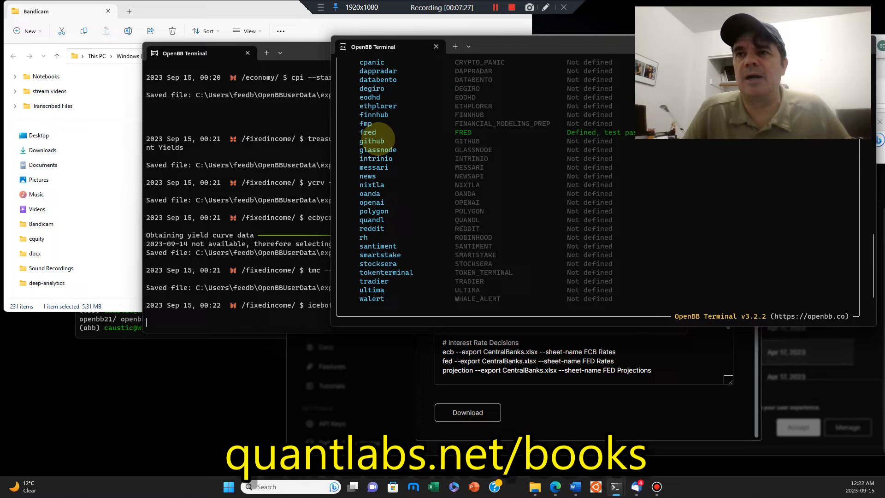
{"action": "mouse_move", "coordinate": [370, 228]}
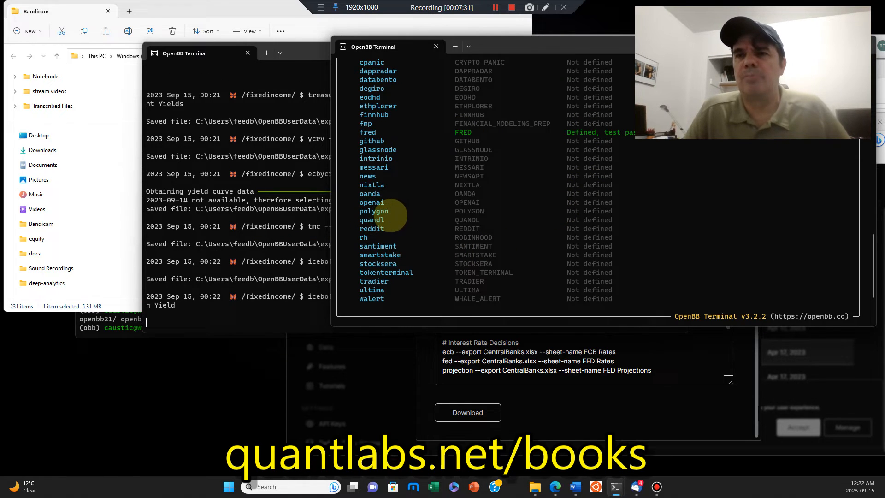
{"action": "scroll", "scroll_direction": "up", "scroll_amount": 3}
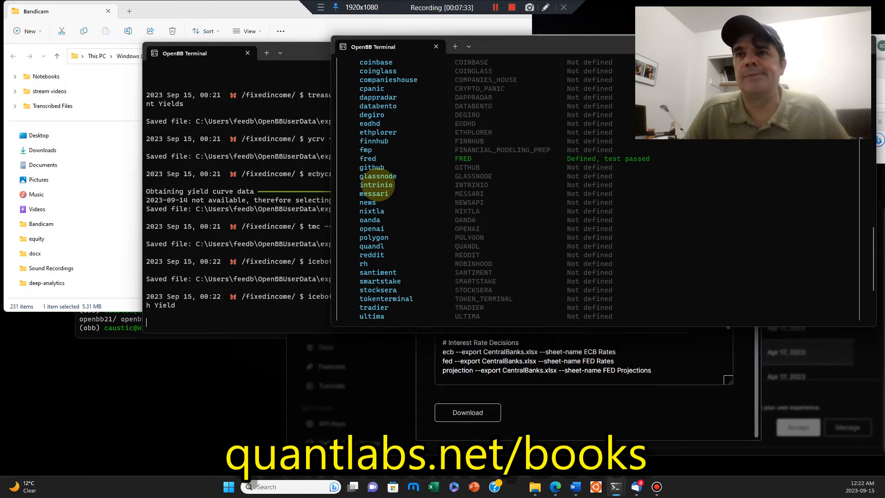
{"action": "scroll", "scroll_direction": "up", "scroll_amount": 3}
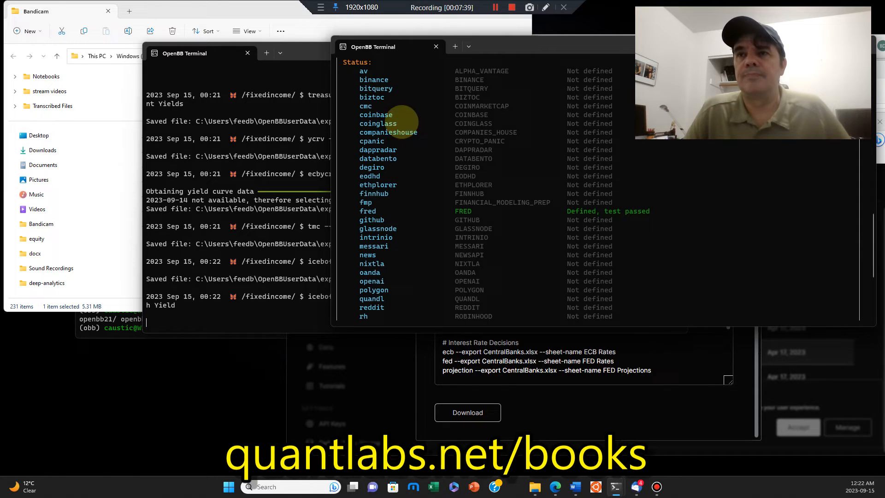
{"action": "scroll", "scroll_direction": "down", "scroll_amount": 3}
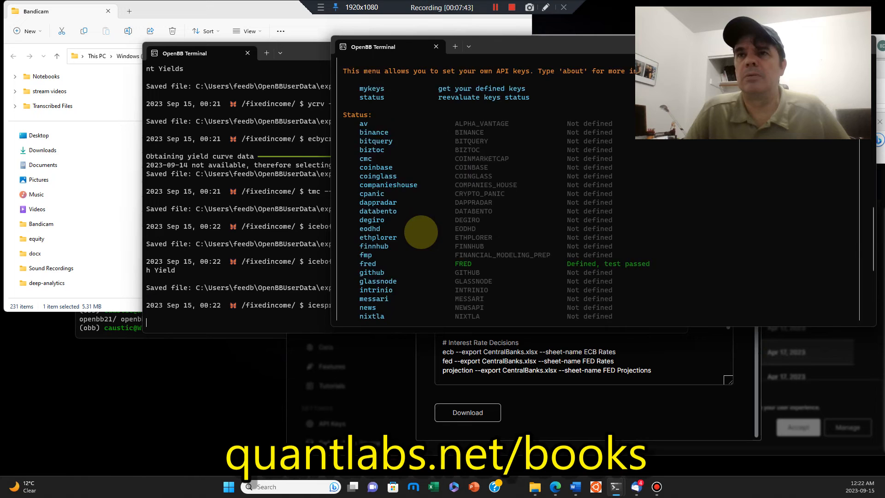
{"action": "left_click", "coordinate": [435, 47]}
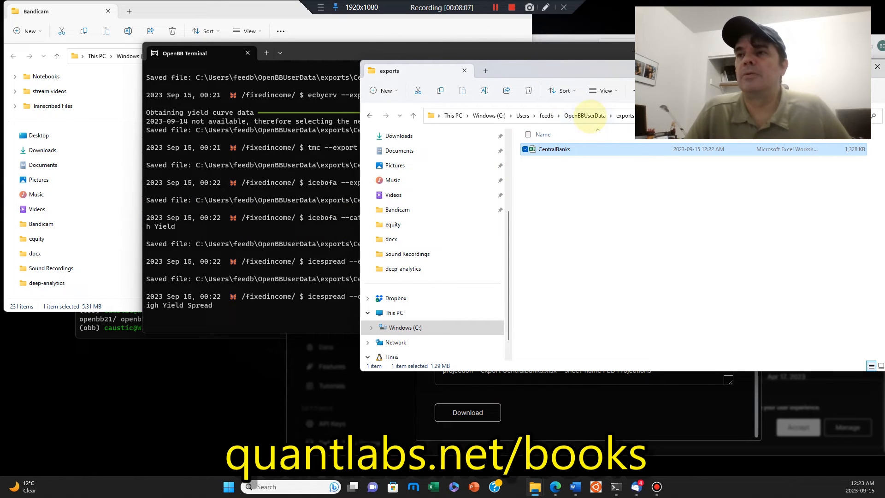
{"action": "mouse_move", "coordinate": [523, 115]}
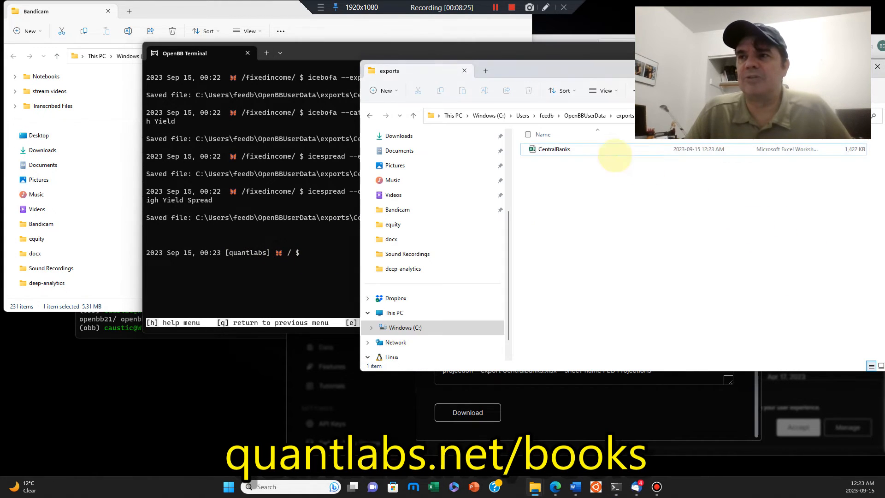
Open CentralBanks.xlsx from OpenBBUserData\exports in Excel.
{"action": "left_click", "coordinate": [554, 149]}
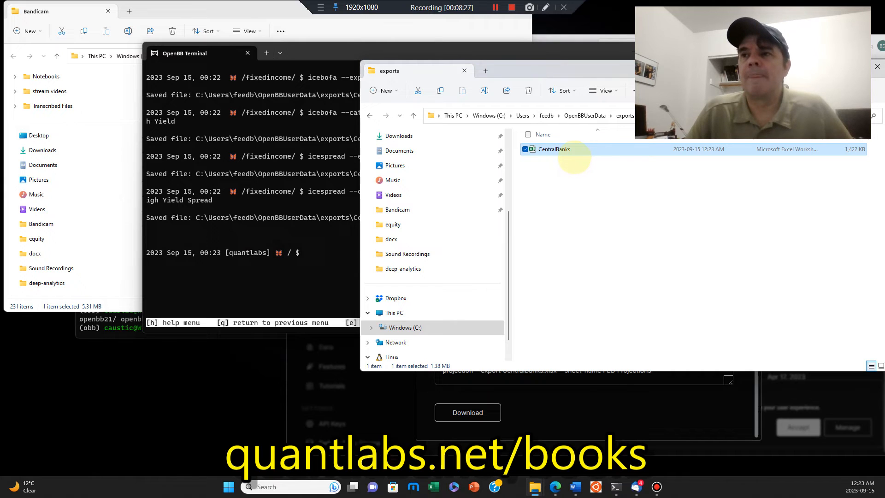
{"action": "double_click", "coordinate": [554, 148]}
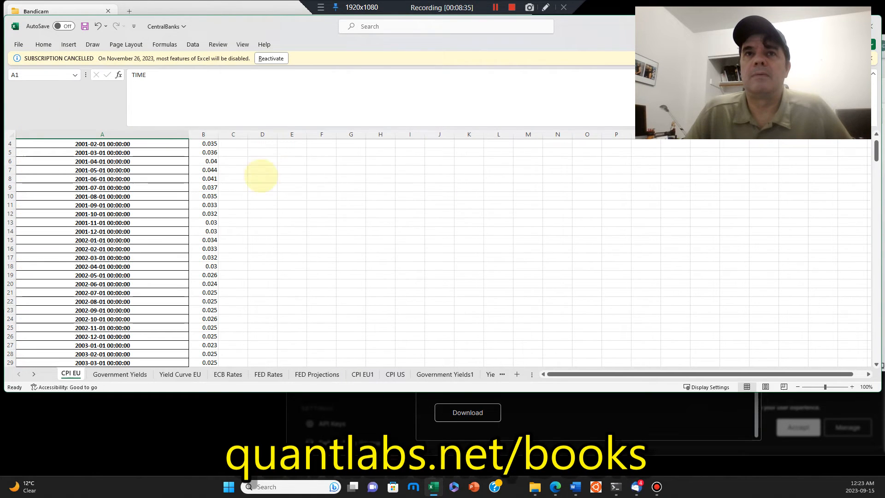
Scroll through the CPI EU sheet, then close CentralBanks.xlsx without saving changes.
{"action": "scroll", "scroll_direction": "down", "scroll_amount": 3}
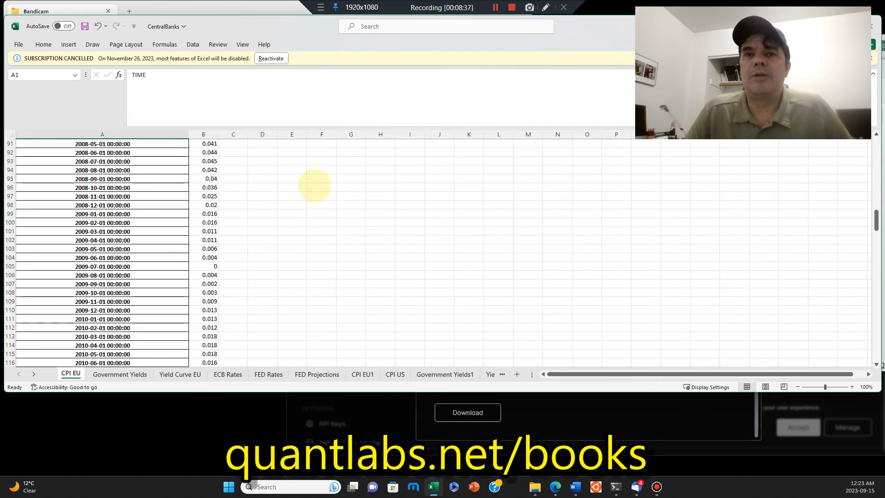
{"action": "scroll", "scroll_direction": "down", "scroll_amount": 3}
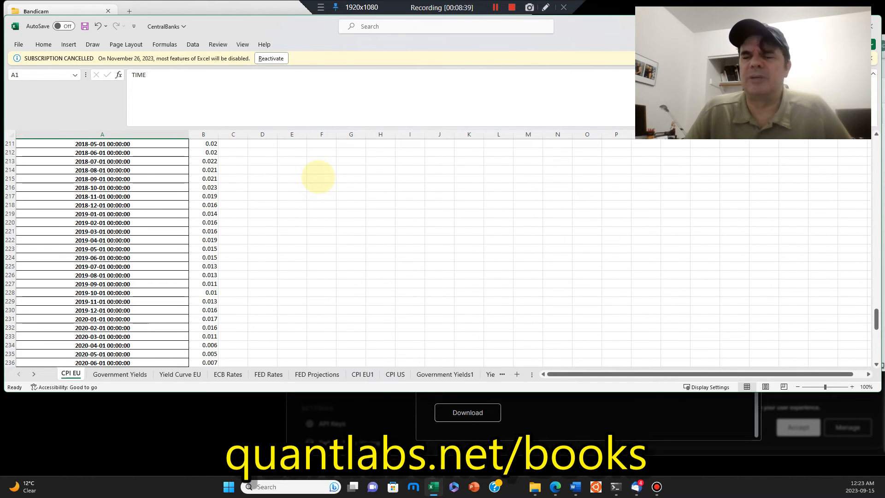
{"action": "scroll", "scroll_direction": "down", "scroll_amount": 3}
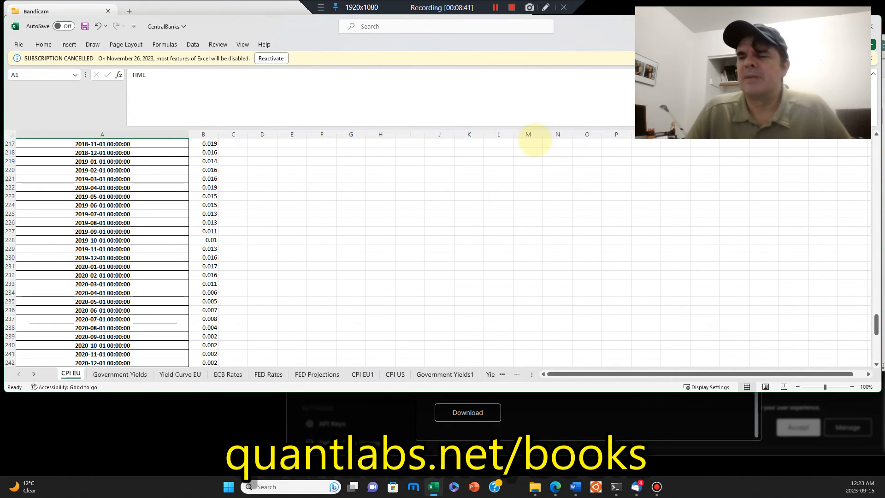
{"action": "scroll", "scroll_direction": "up", "scroll_amount": 3}
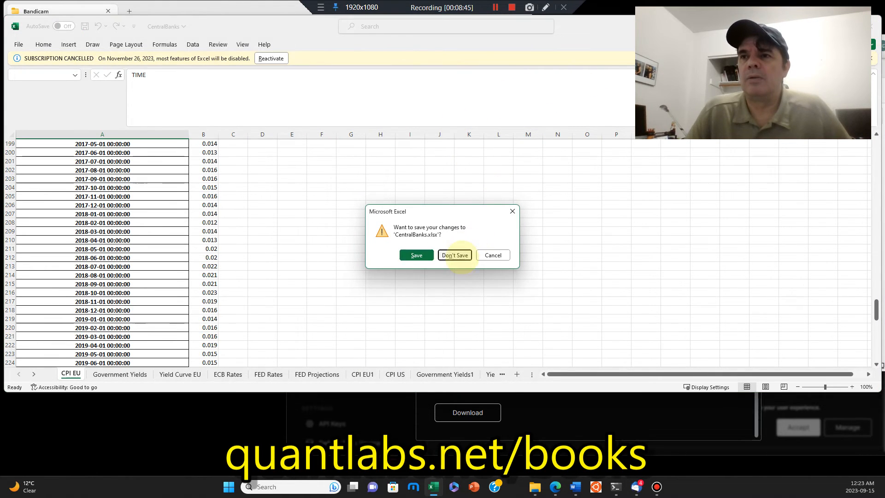
{"action": "left_click", "coordinate": [454, 255]}
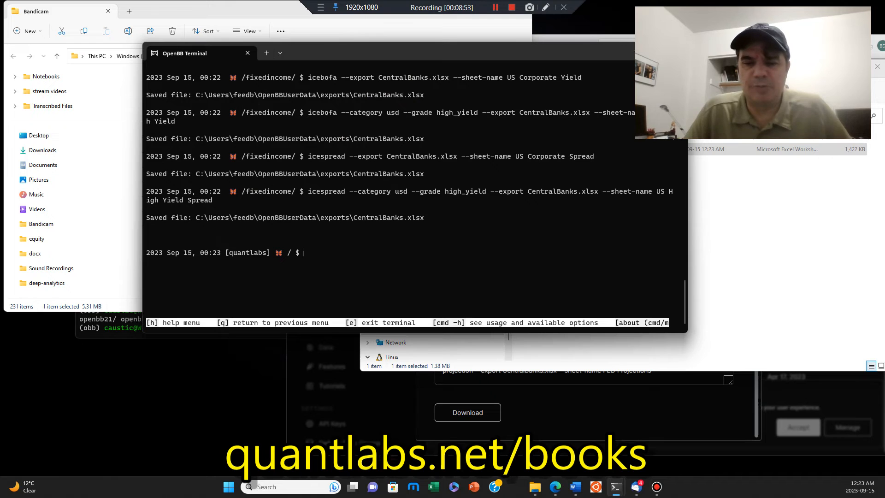
{"action": "left_click", "coordinate": [555, 486]}
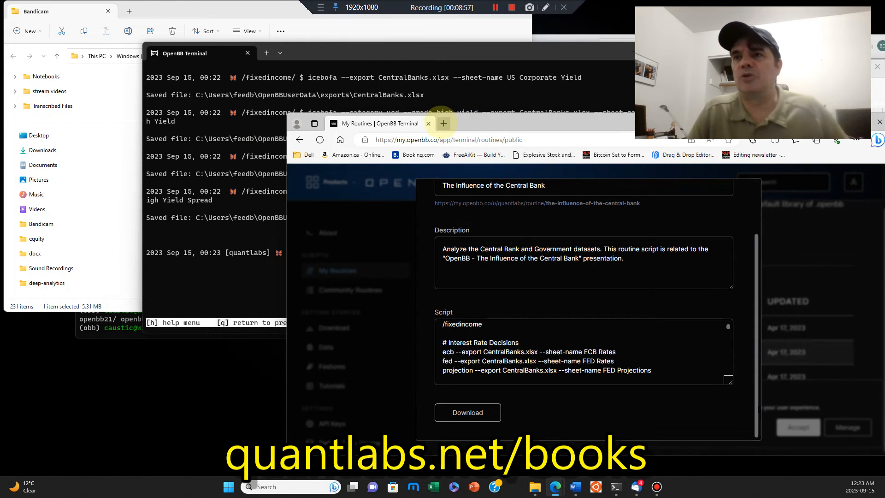
Open a new browser tab and load the openbb.co homepage.
{"action": "left_click", "coordinate": [443, 123]}
{"action": "type", "text": "https://openbb.co"}
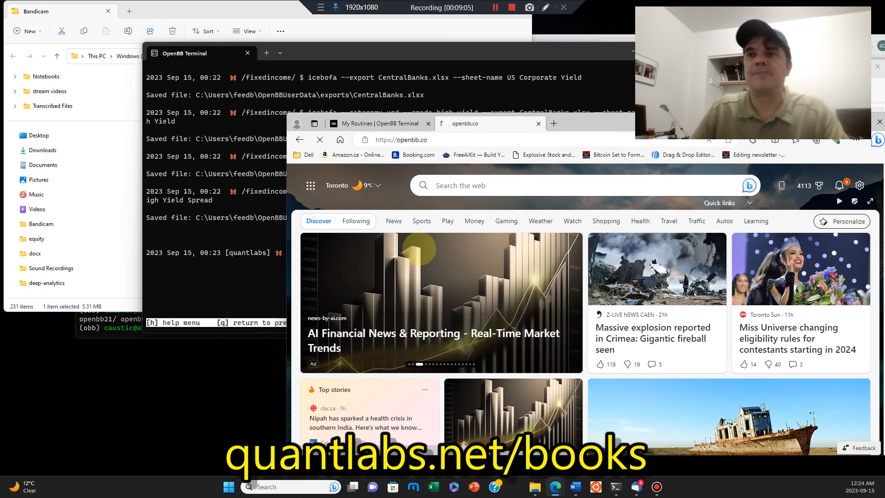
{"action": "left_click", "coordinate": [488, 124]}
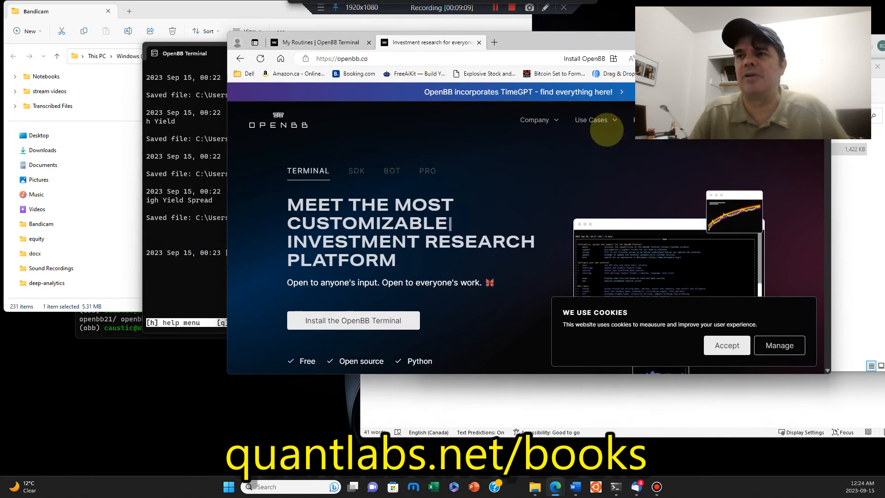
Browse the Use Cases and Products menus and open the OpenBB Terminal Pro page.
{"action": "left_click", "coordinate": [590, 120]}
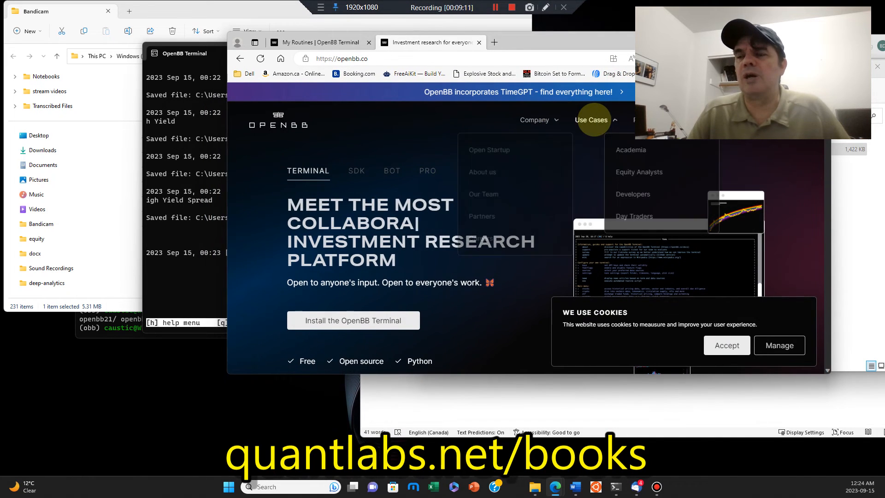
{"action": "left_click", "coordinate": [644, 120]}
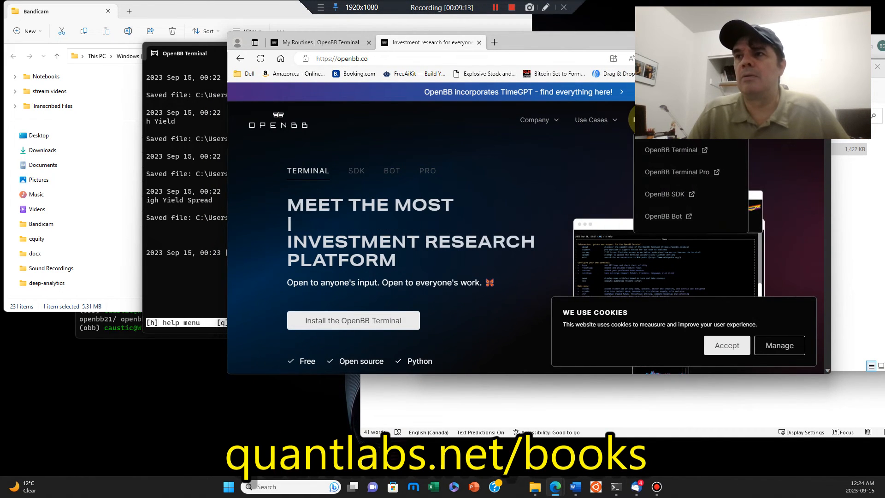
{"action": "mouse_move", "coordinate": [669, 193]}
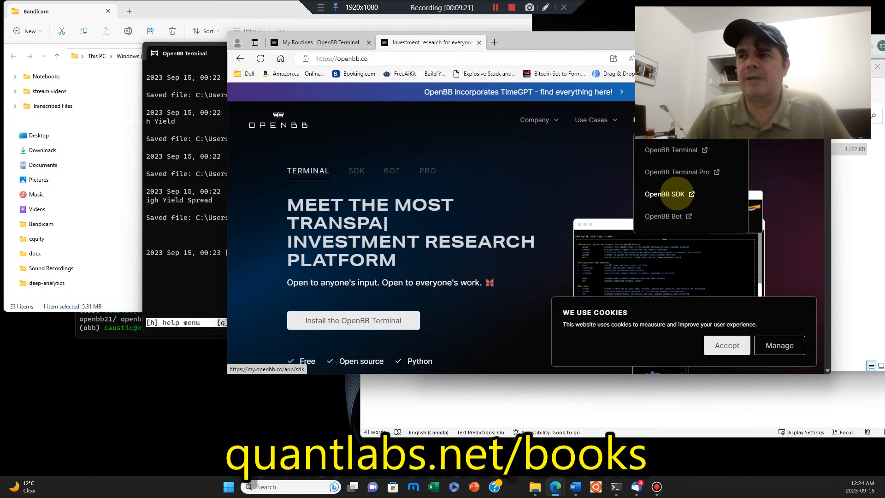
{"action": "mouse_move", "coordinate": [667, 216]}
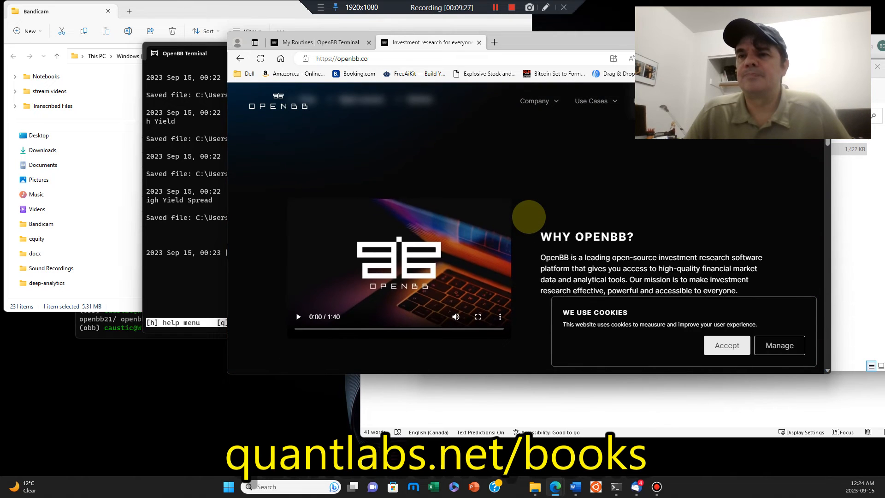
{"action": "scroll", "scroll_direction": "up", "scroll_amount": 3}
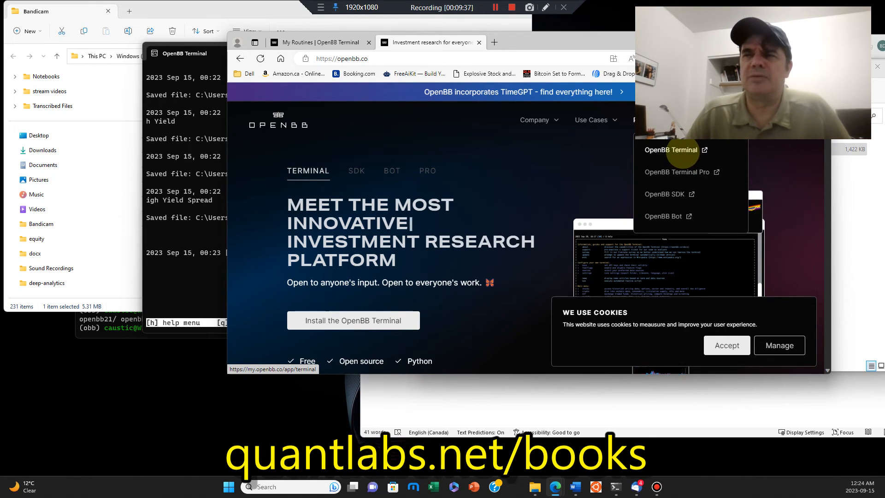
{"action": "mouse_move", "coordinate": [679, 193]}
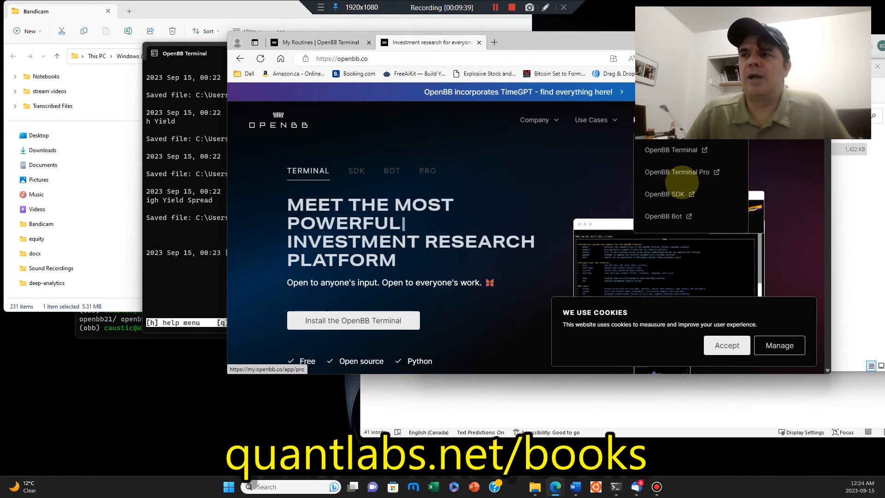
{"action": "left_click", "coordinate": [673, 171]}
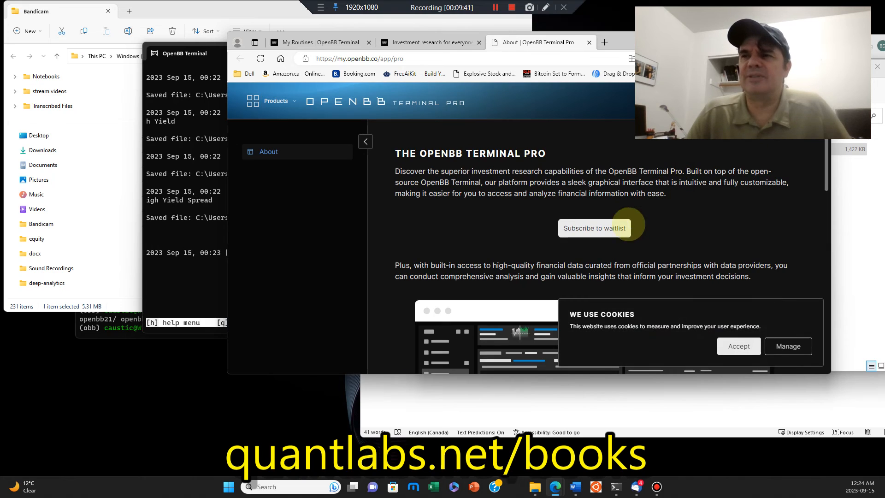
Subscribe to the OpenBB Terminal Pro waitlist.
{"action": "scroll", "scroll_direction": "down", "scroll_amount": 3}
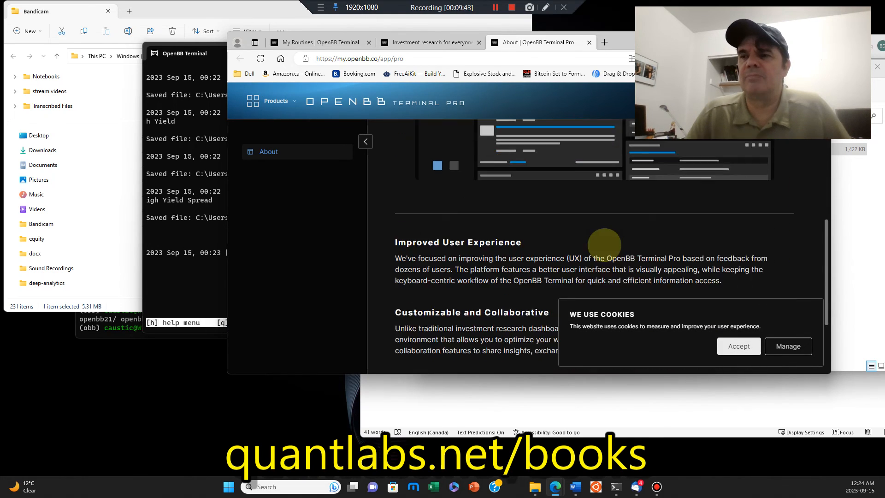
{"action": "scroll", "scroll_direction": "up", "scroll_amount": 3}
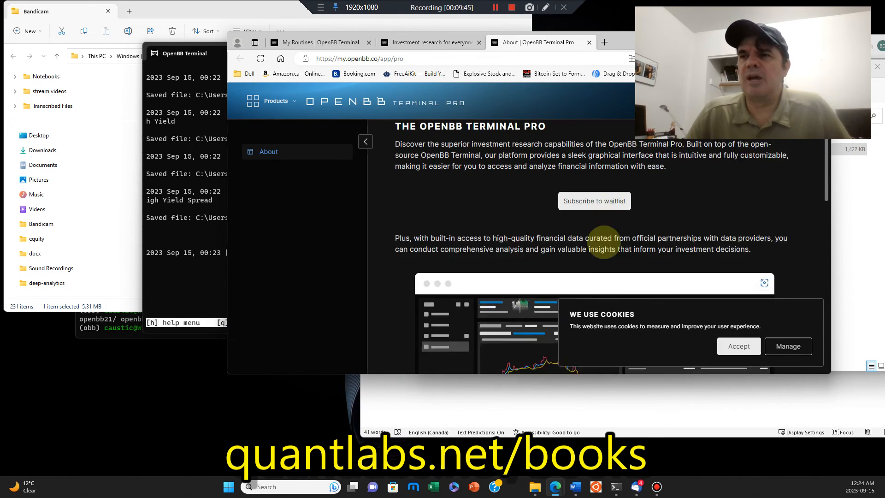
{"action": "left_click", "coordinate": [593, 200]}
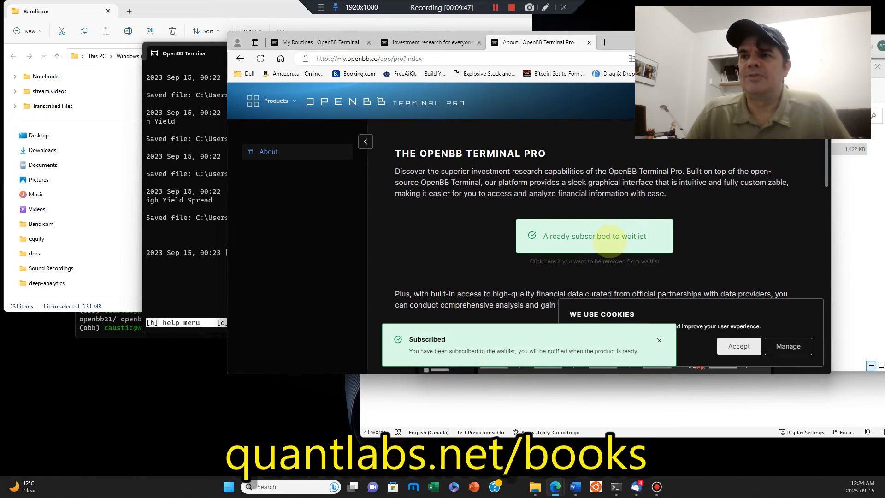
Collapse the side panel, scroll through the page, and close the Terminal Pro tab.
{"action": "scroll", "scroll_direction": "down", "scroll_amount": 3}
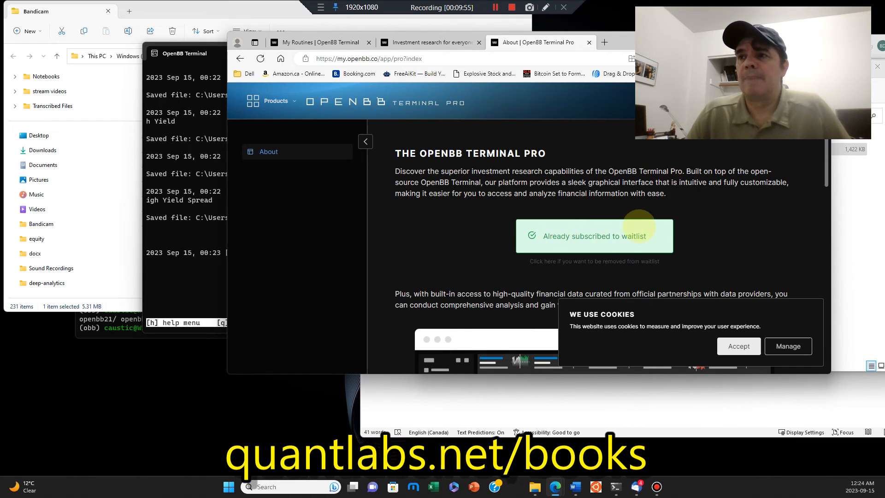
{"action": "scroll", "scroll_direction": "down", "scroll_amount": 3}
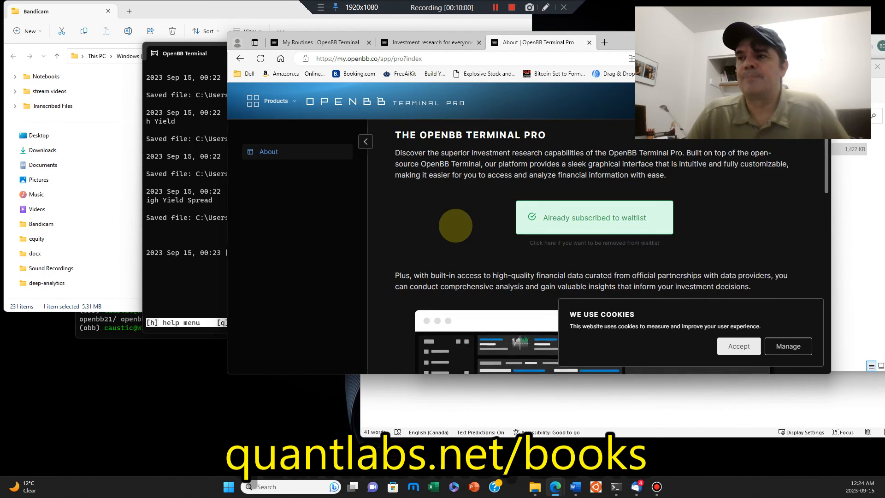
{"action": "left_click", "coordinate": [365, 142]}
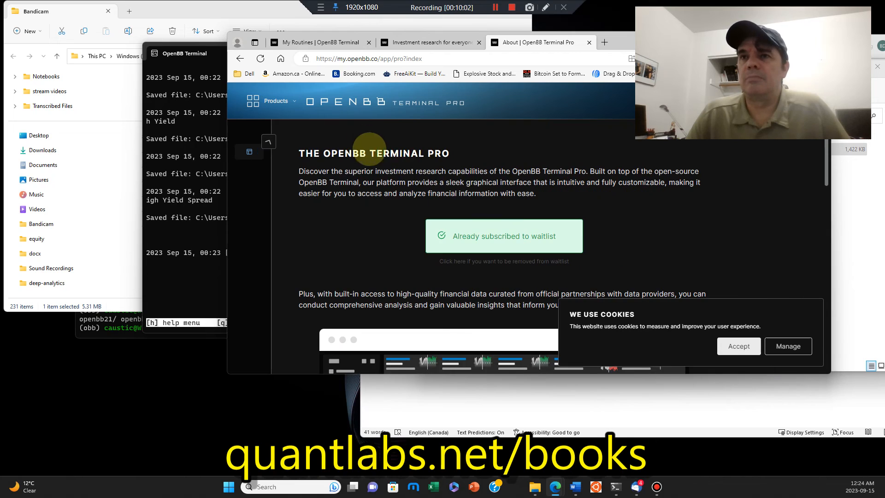
{"action": "scroll", "scroll_direction": "down", "scroll_amount": 3}
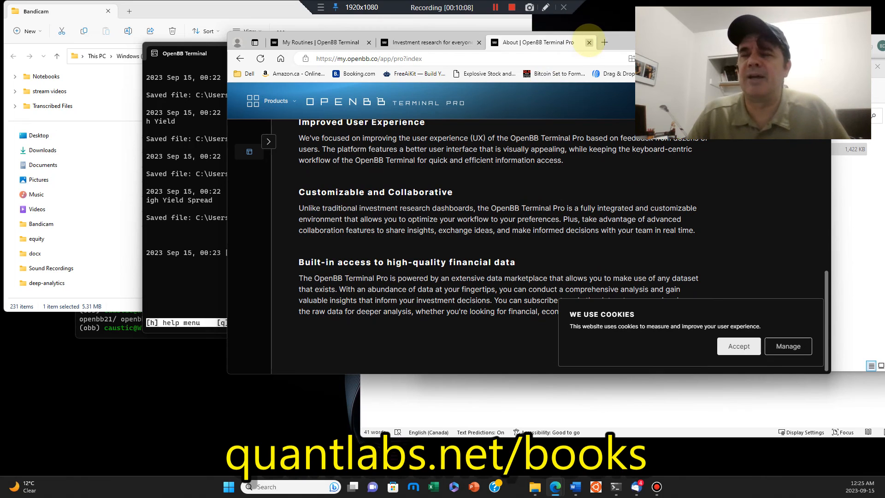
{"action": "left_click", "coordinate": [589, 42]}
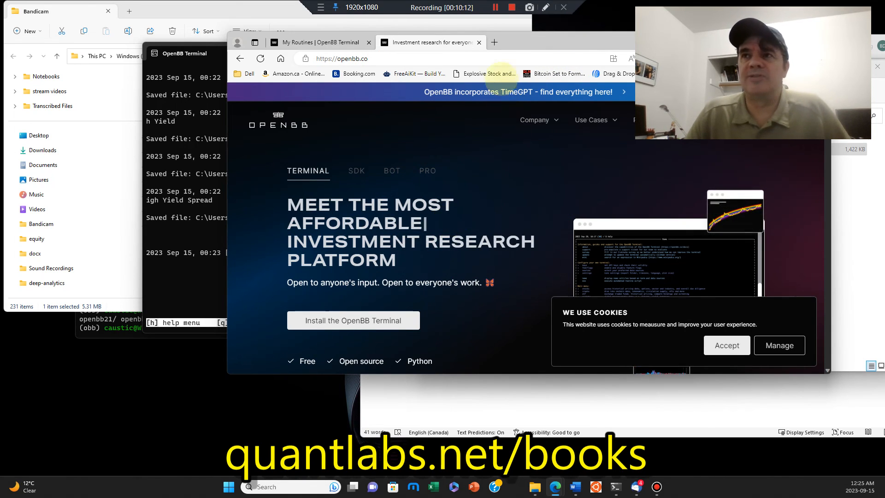
Open a new Edge tab and navigate to a quantlabs.net address to reach the books page.
{"action": "left_click", "coordinate": [493, 42]}
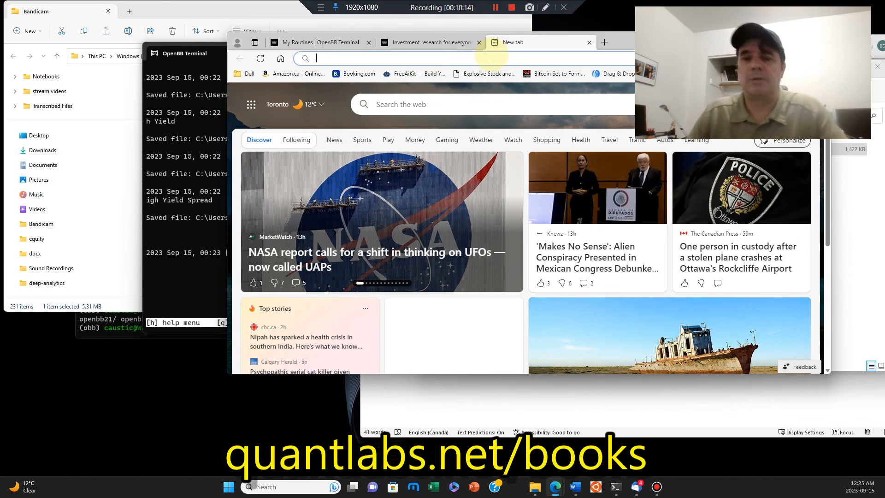
{"action": "type", "text": "quat"}
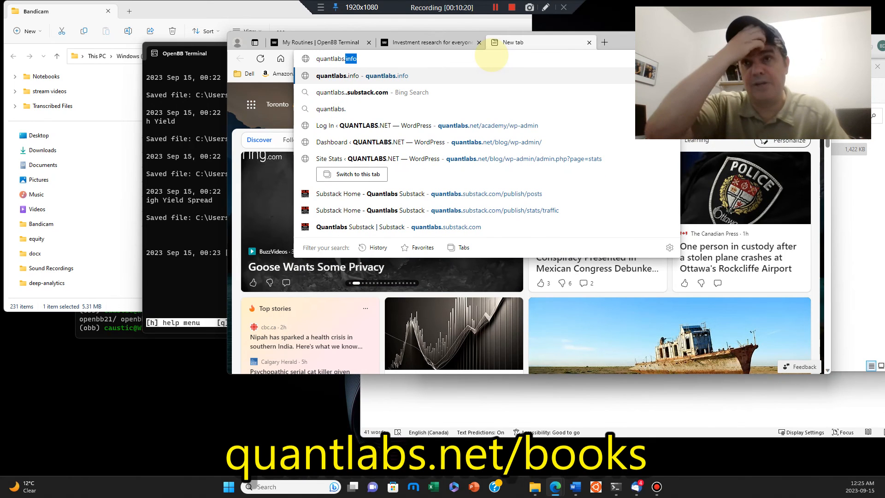
{"action": "type", "text": "quantlabs.net/blog/wp-admin/admin.php?page=stats"}
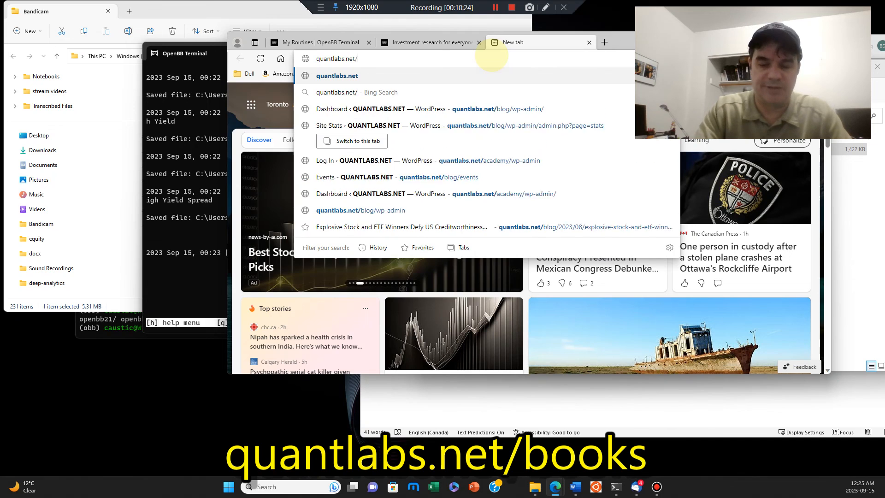
{"action": "key", "text": "Return"}
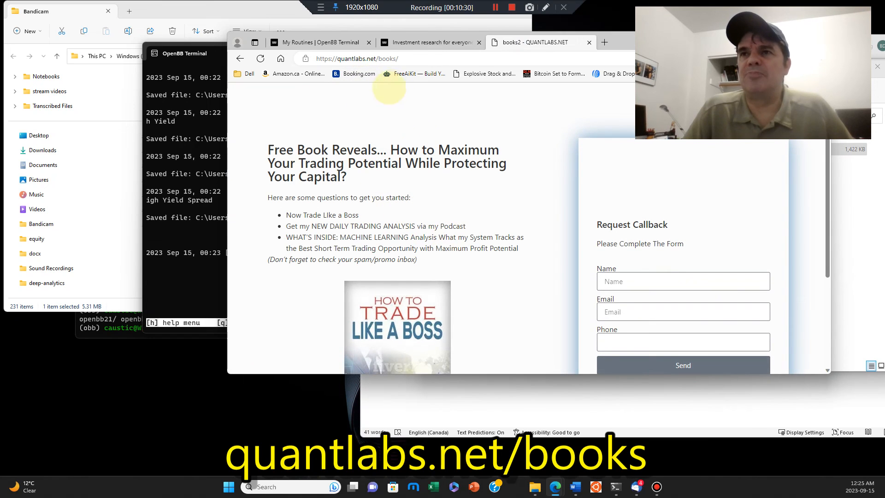
{"action": "scroll", "scroll_direction": "down", "scroll_amount": 3}
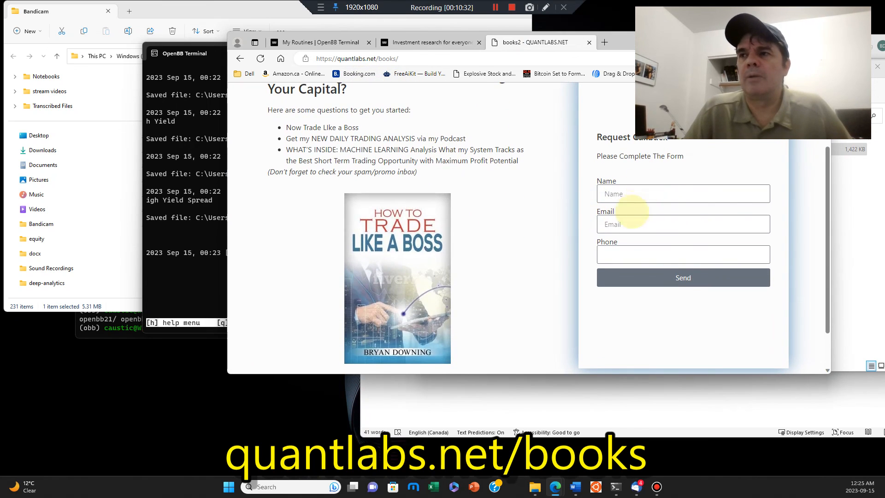
{"action": "scroll", "scroll_direction": "down", "scroll_amount": 3}
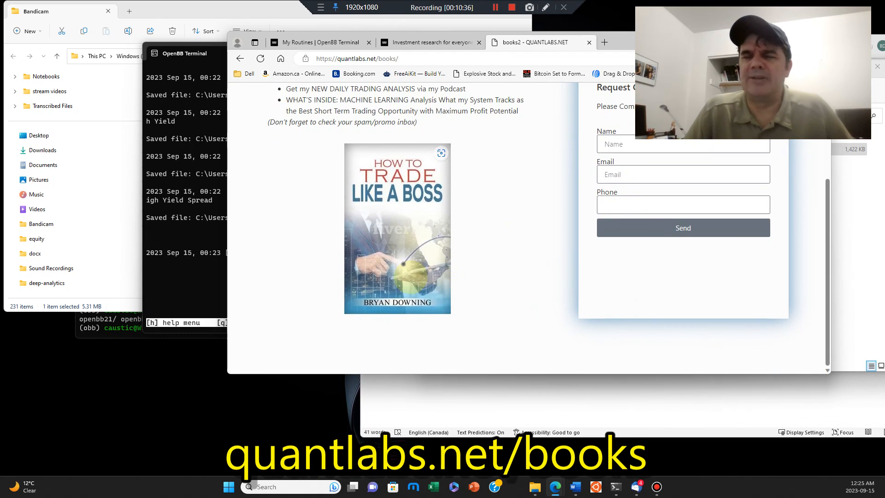
{"action": "scroll", "scroll_direction": "up", "scroll_amount": 3}
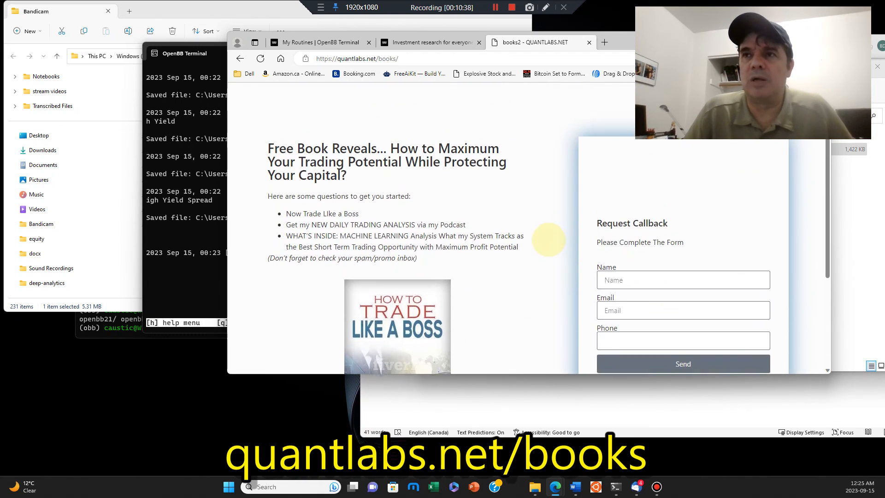
{"action": "scroll", "scroll_direction": "down", "scroll_amount": 3}
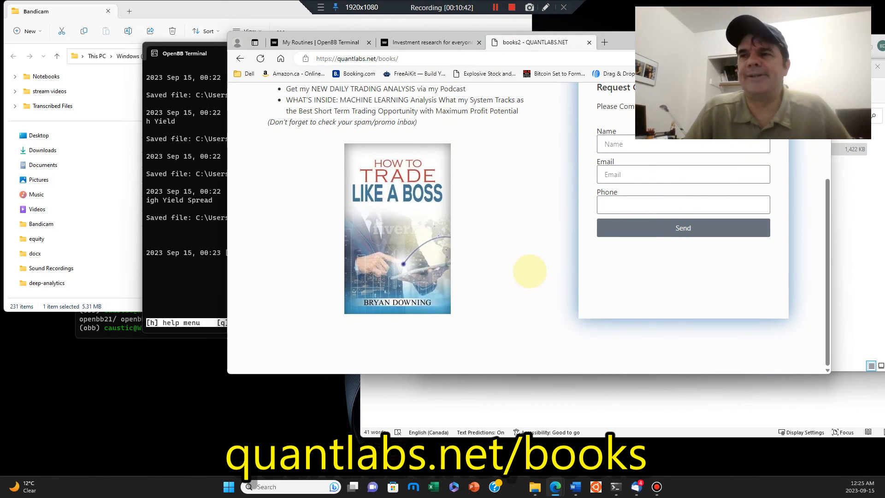
{"action": "scroll", "scroll_direction": "up", "scroll_amount": 3}
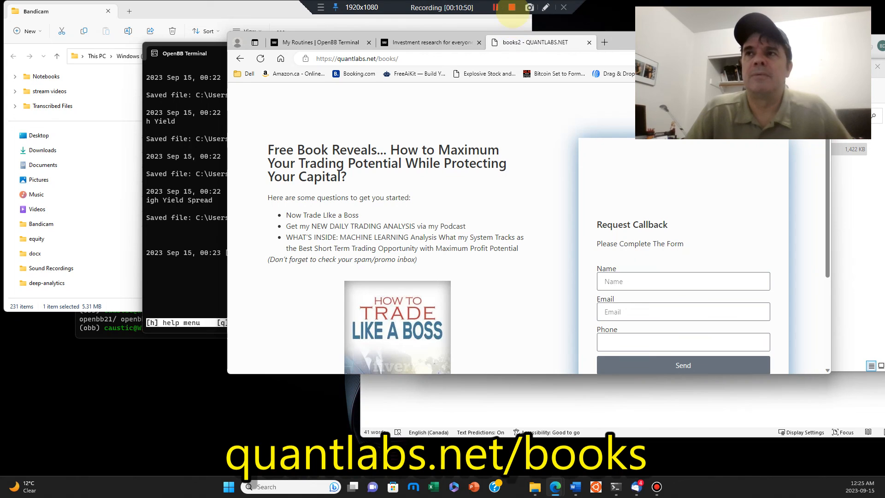
{"action": "scroll", "scroll_direction": "down", "scroll_amount": 3}
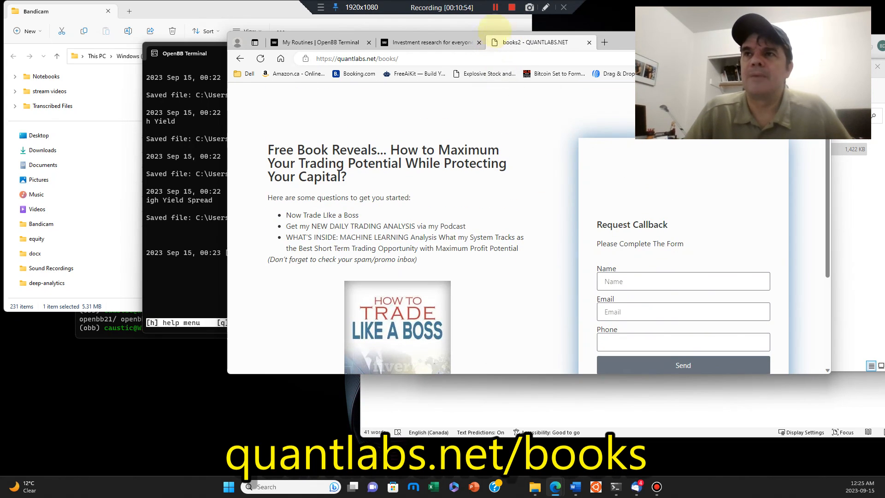
{"action": "left_click", "coordinate": [494, 8]}
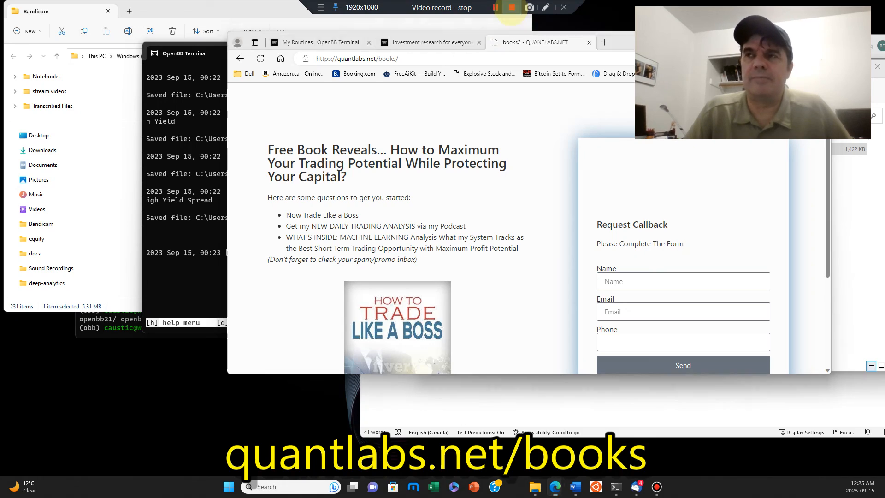